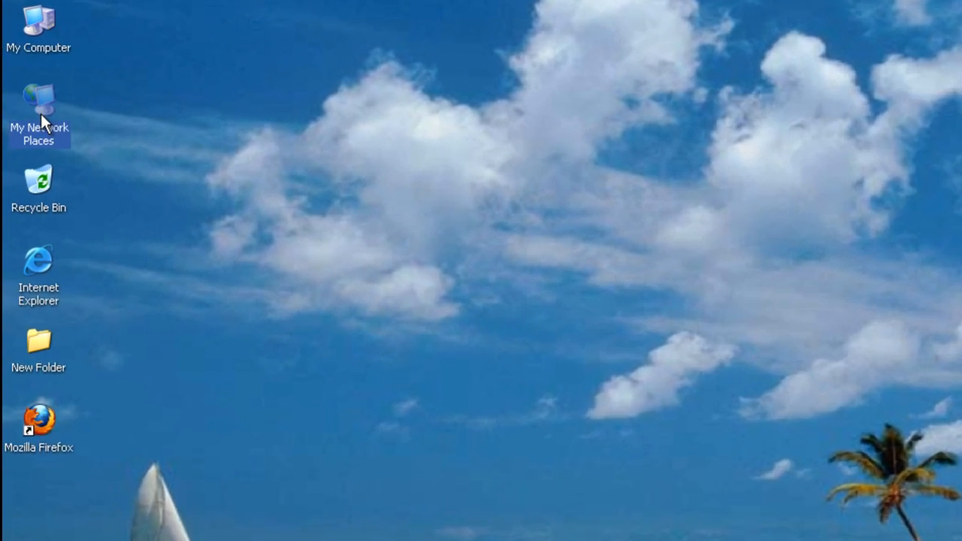
Open Local Area Connection properties and select the Internet Protocol (TCP/IP) entry.
right_click(39, 106)
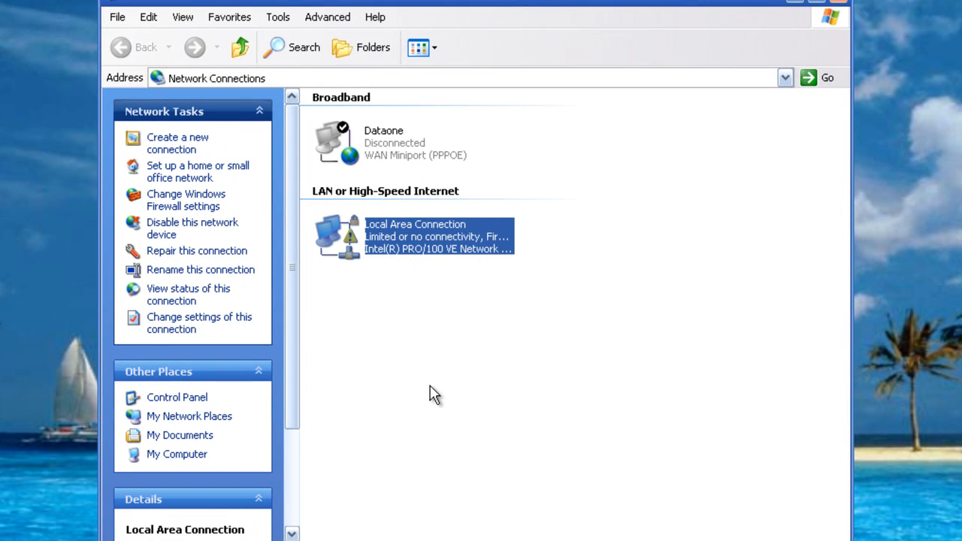
click(199, 322)
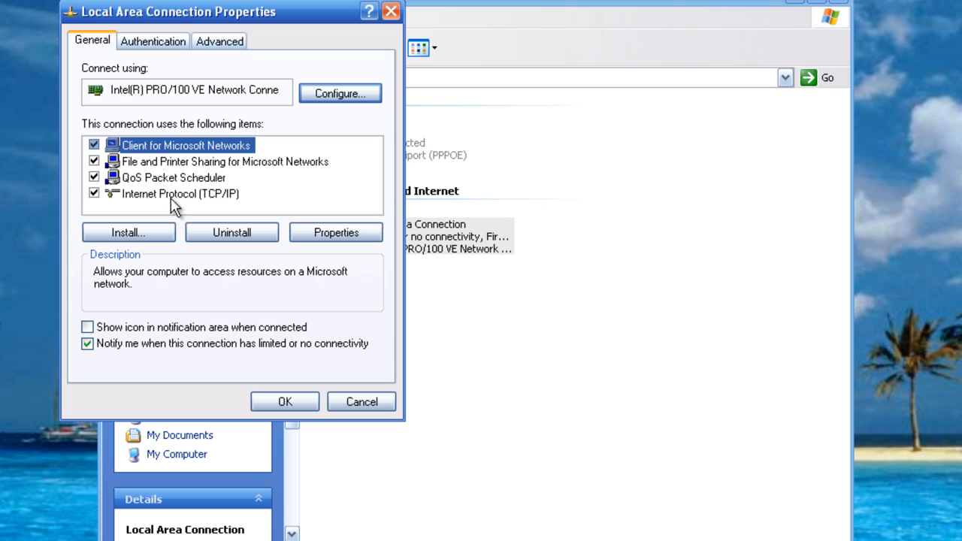
click(180, 192)
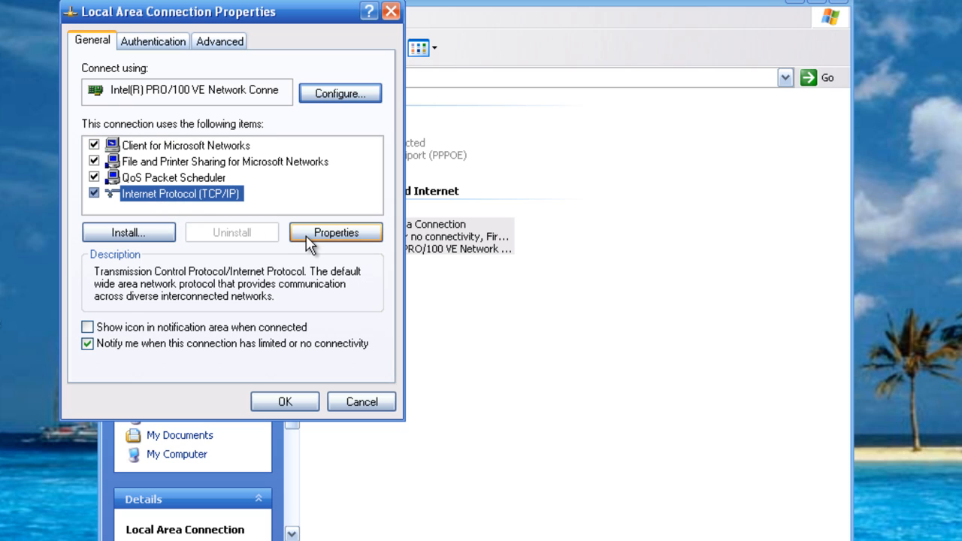
Set a manual IP address 192.168.1.12 with subnet mask 255.255.255.0.
click(337, 232)
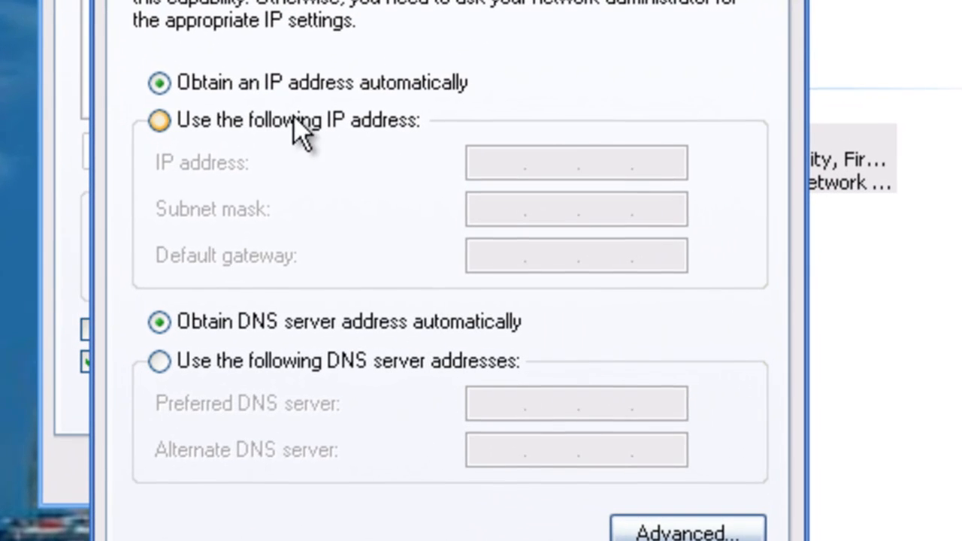
mouse_move(159, 120)
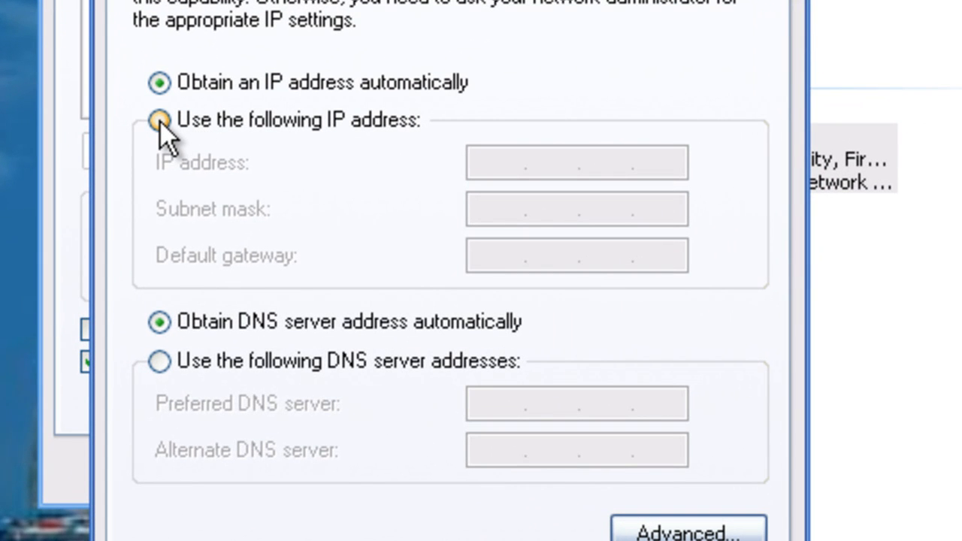
click(159, 120)
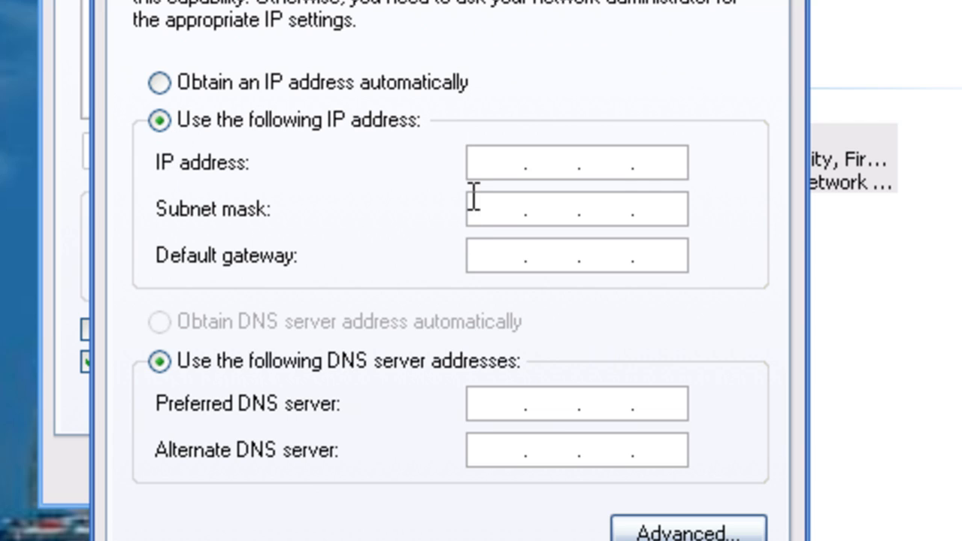
click(511, 163)
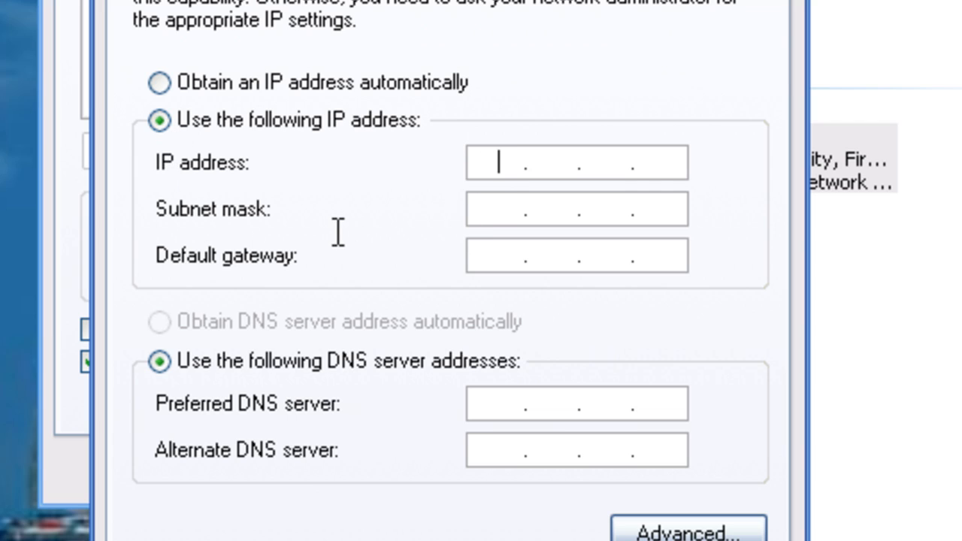
text(192)
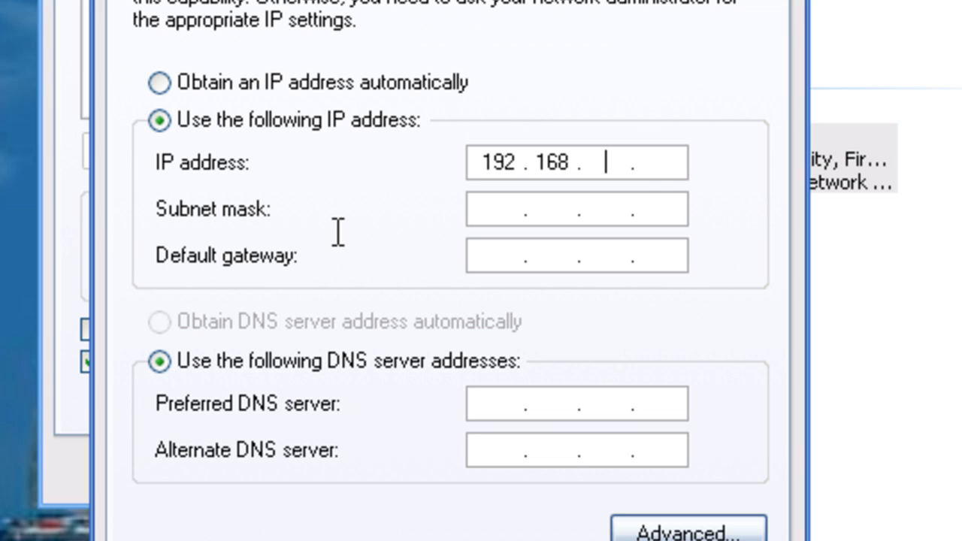
text(1)
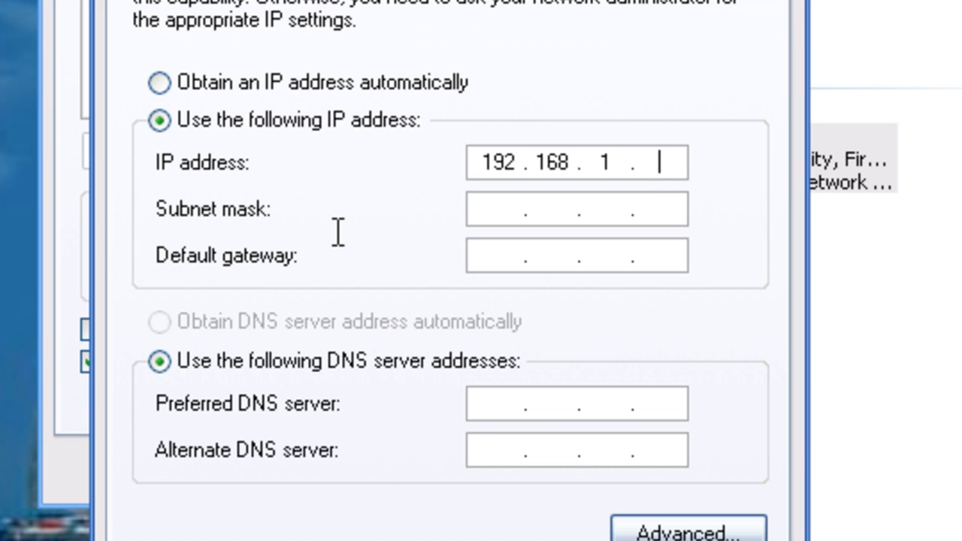
text(1)
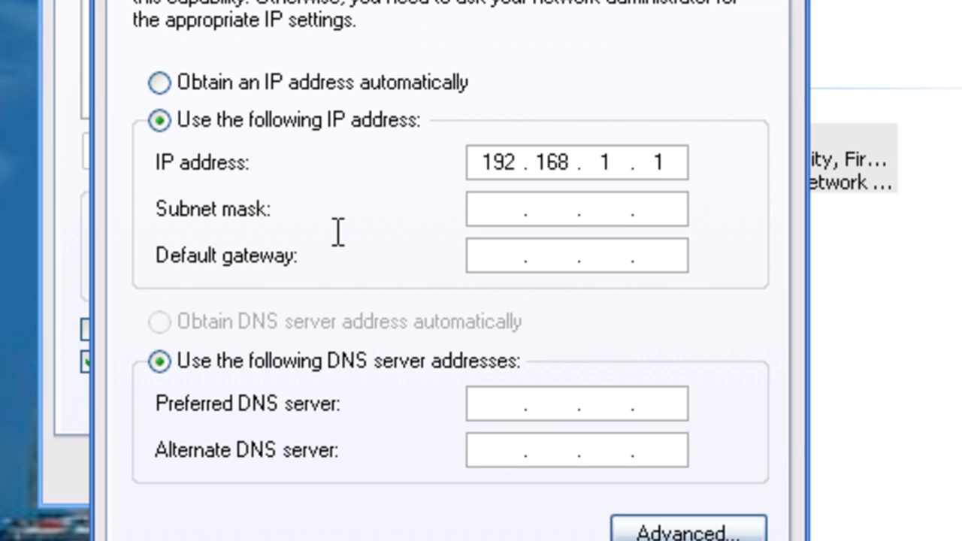
text(2)
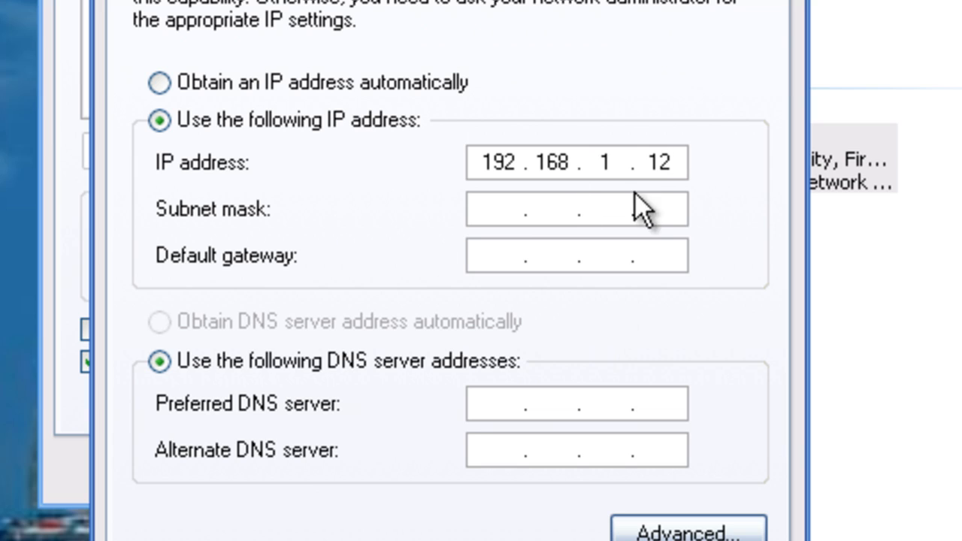
double_click(659, 163)
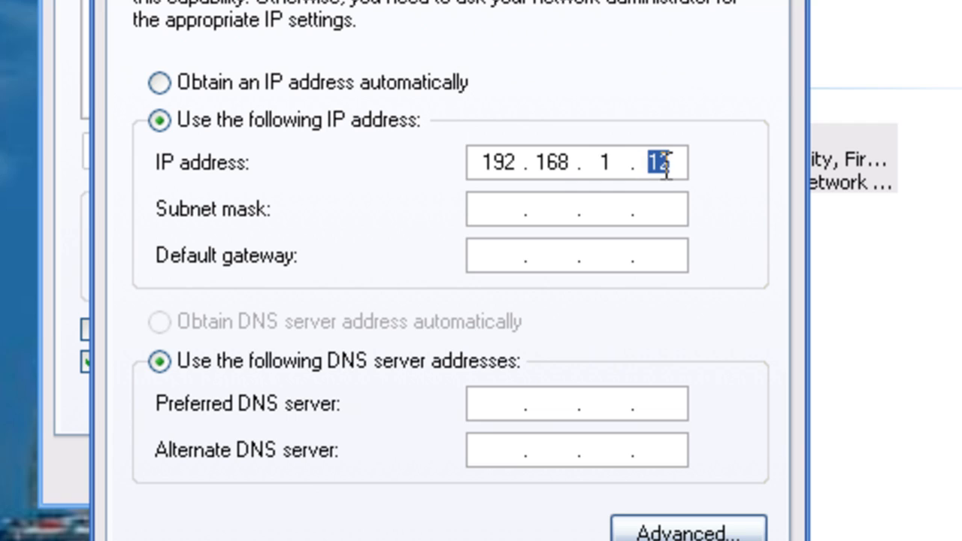
text(255.255.255.0)
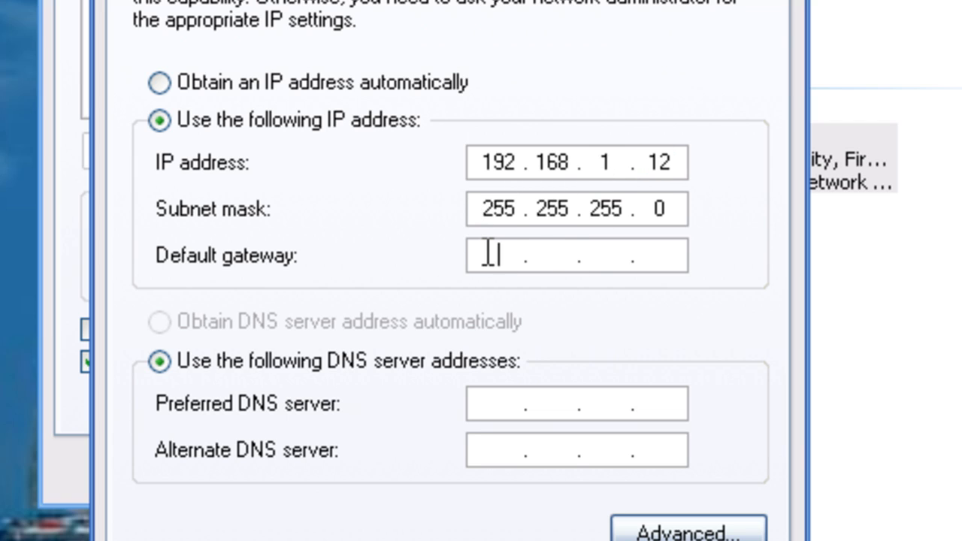
Set default gateway and DNS server to 192.168.1.1 and confirm the TCP/IP settings.
text(192 . 168)
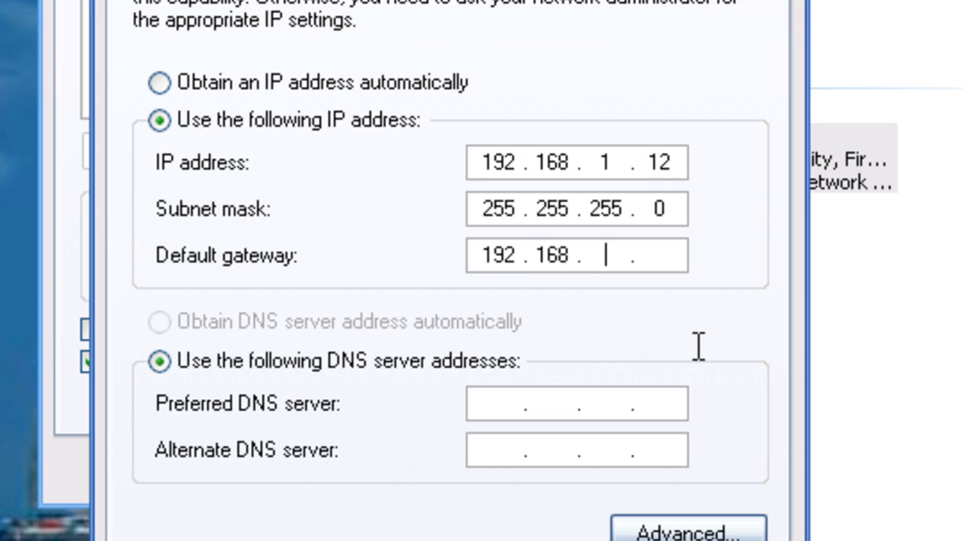
text(1)
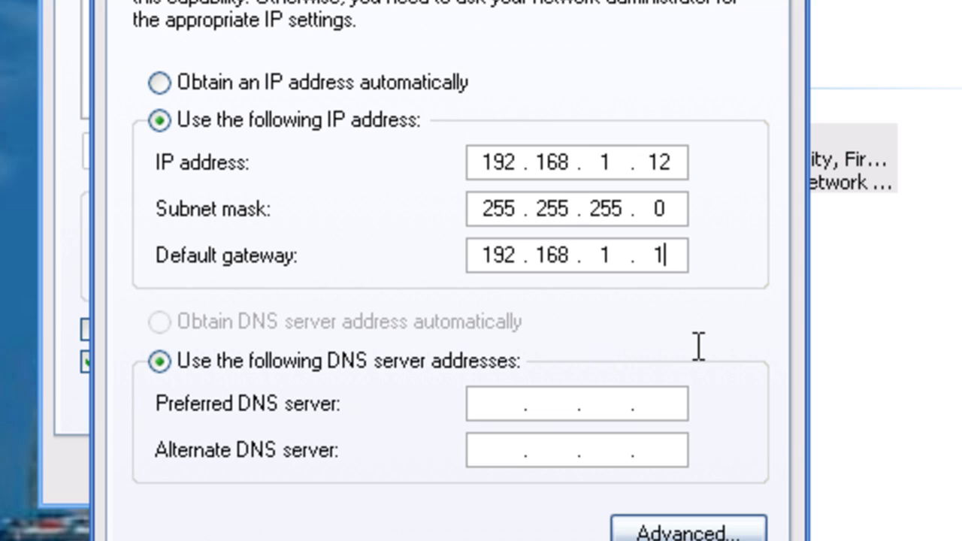
mouse_move(501, 410)
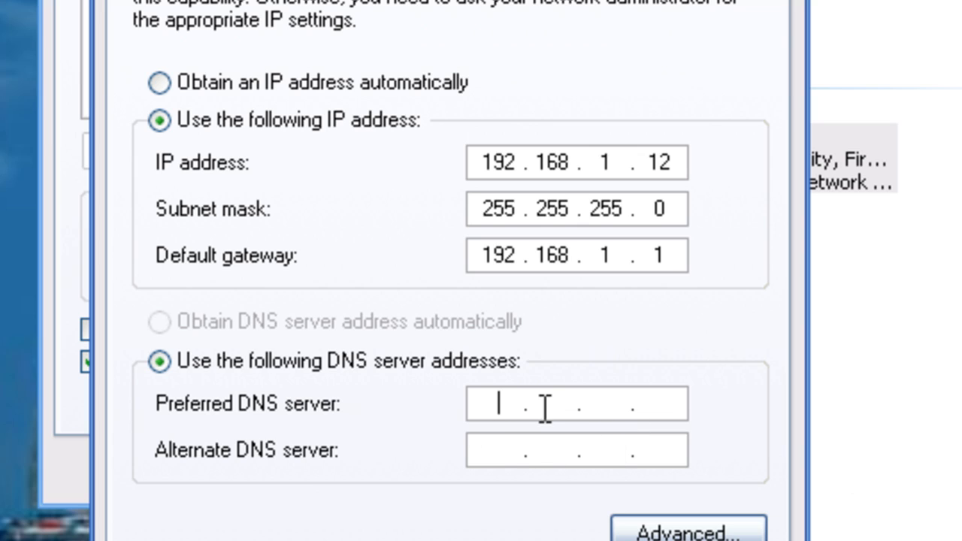
text(192)
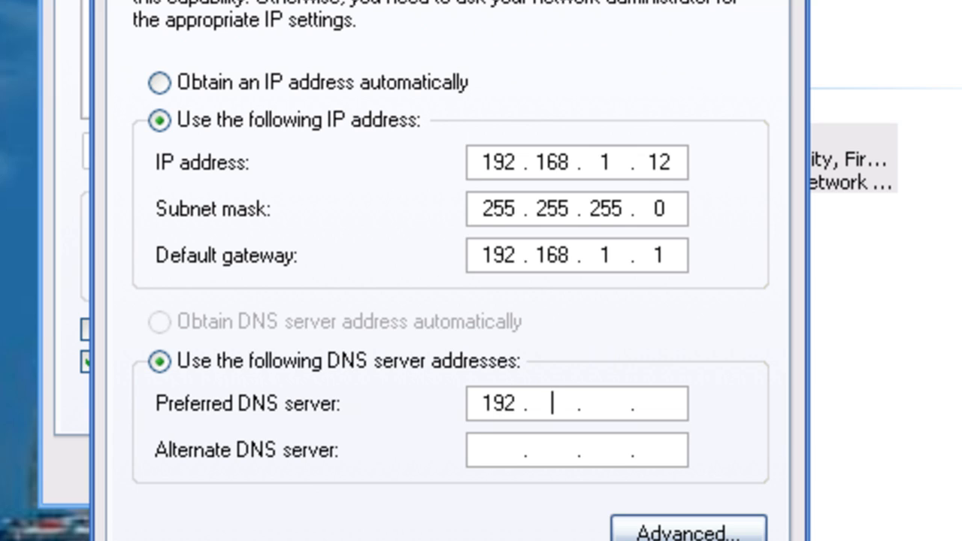
text(168.1)
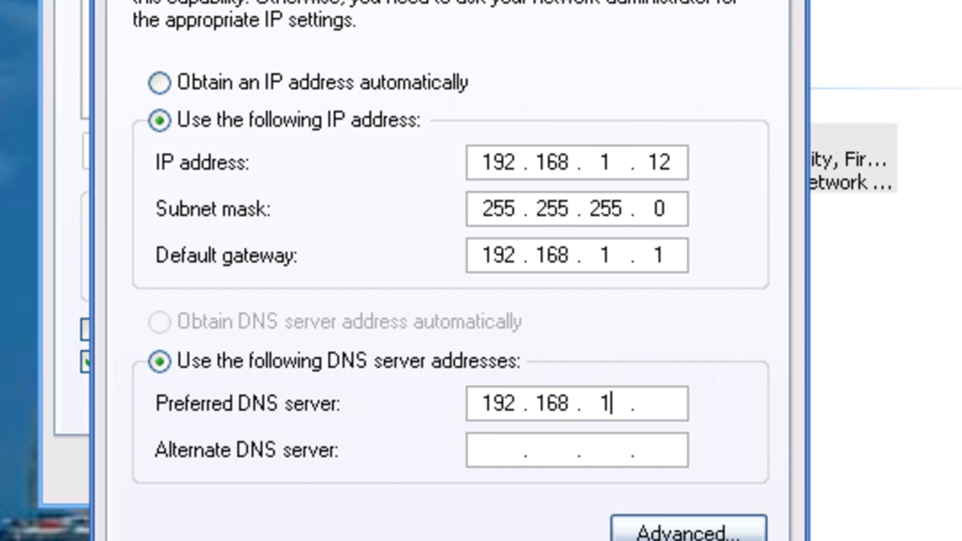
text(1)
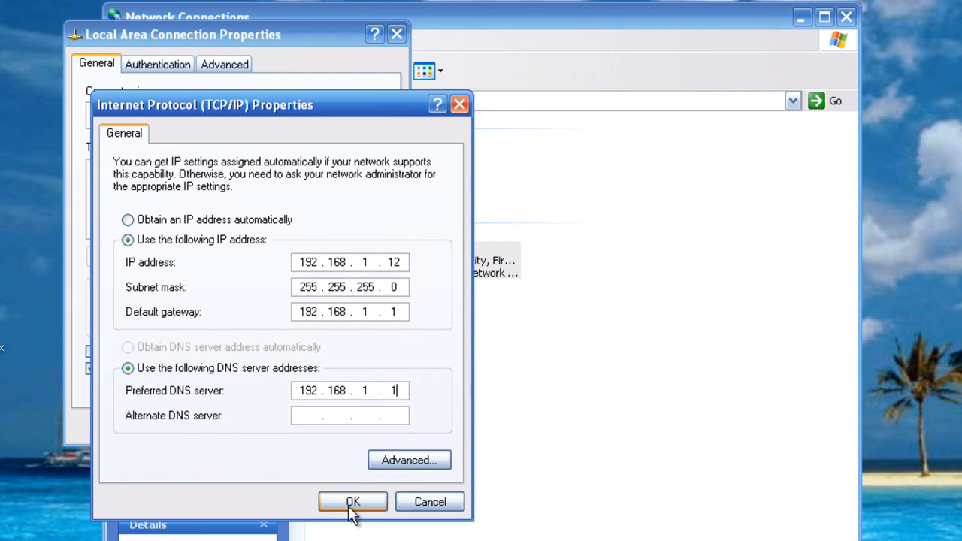
click(352, 502)
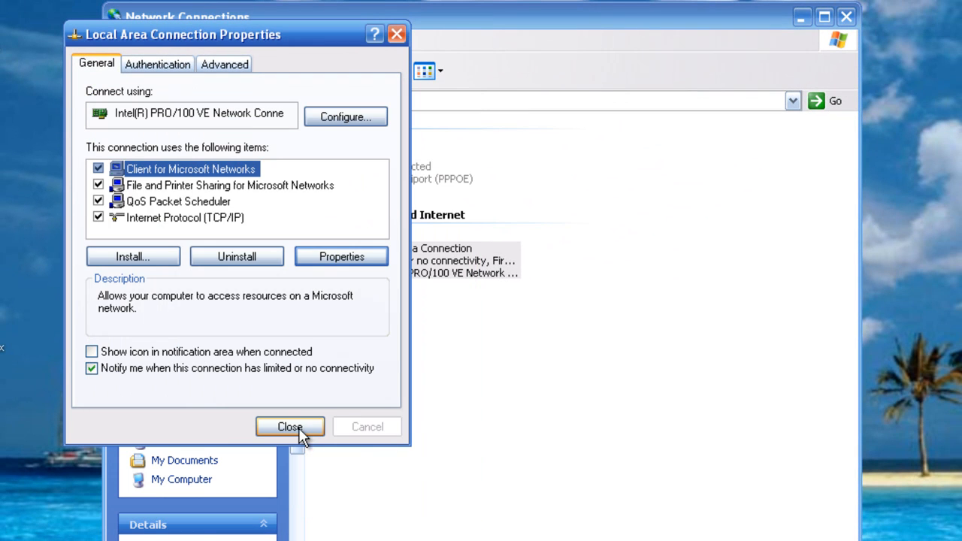
Close the connection properties and the Network Connections window.
click(289, 427)
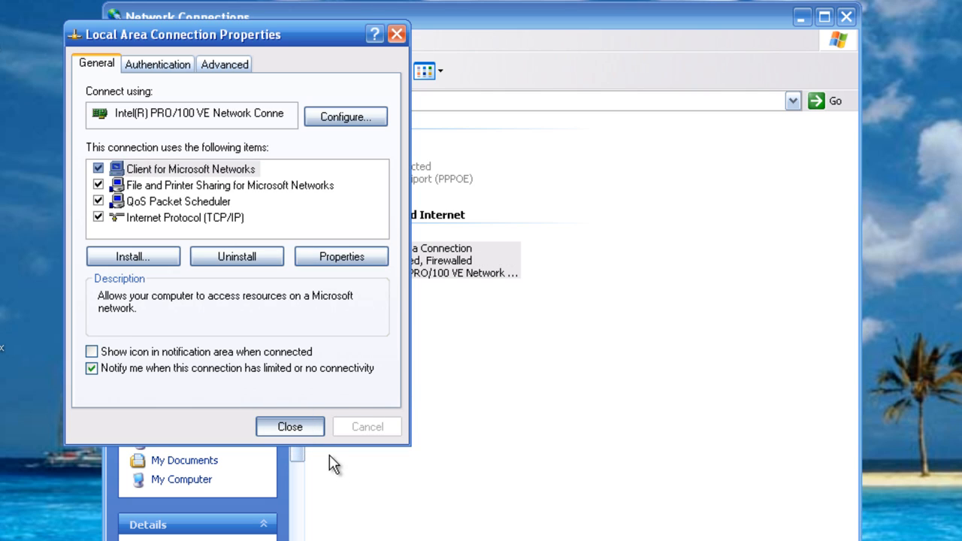
click(288, 427)
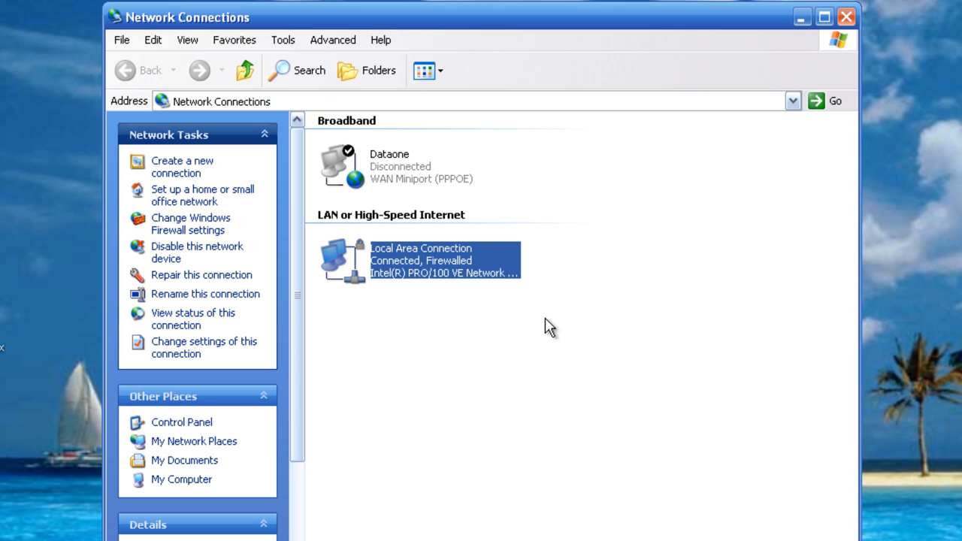
mouse_move(459, 278)
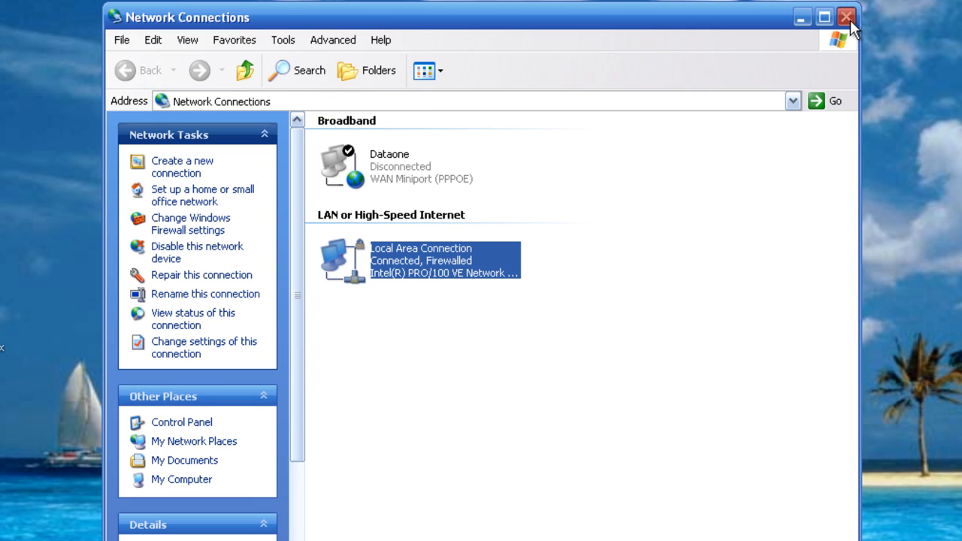
click(846, 16)
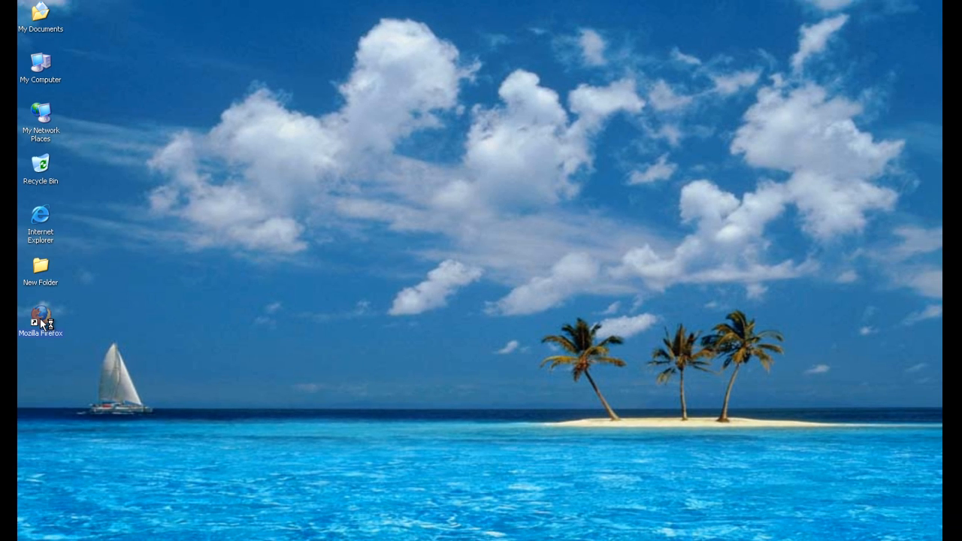
mouse_move(199, 310)
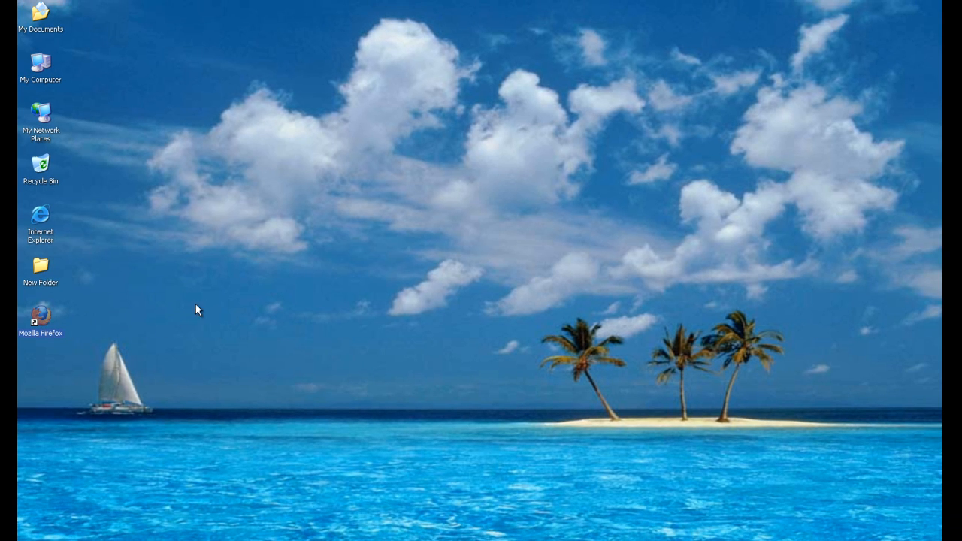
Launch Firefox, go to 192.168.1.1 and log in to the router as admin.
double_click(40, 316)
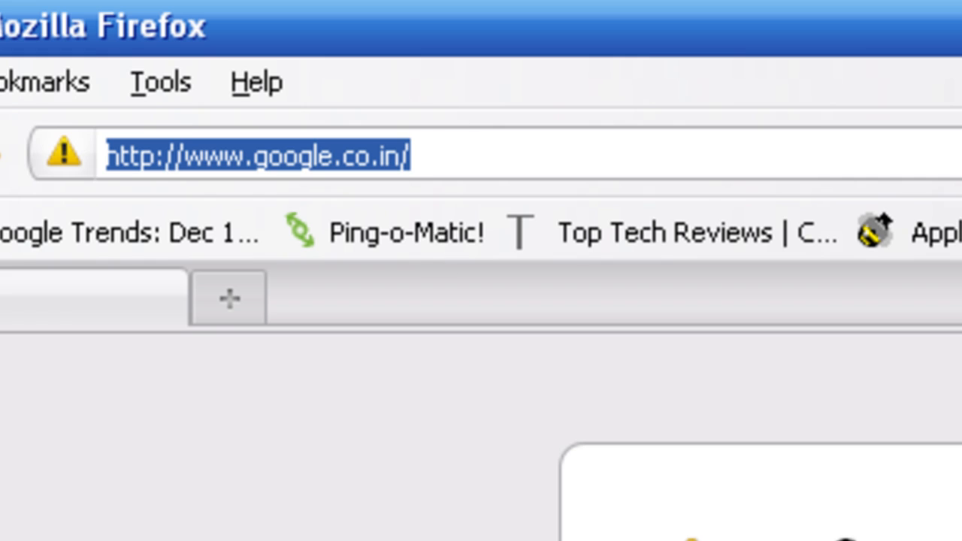
text(192)
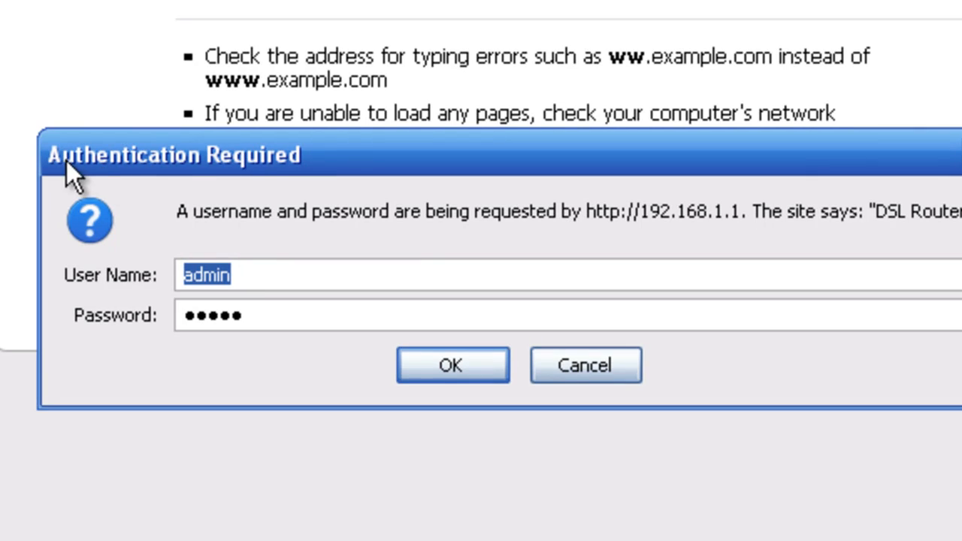
mouse_move(252, 277)
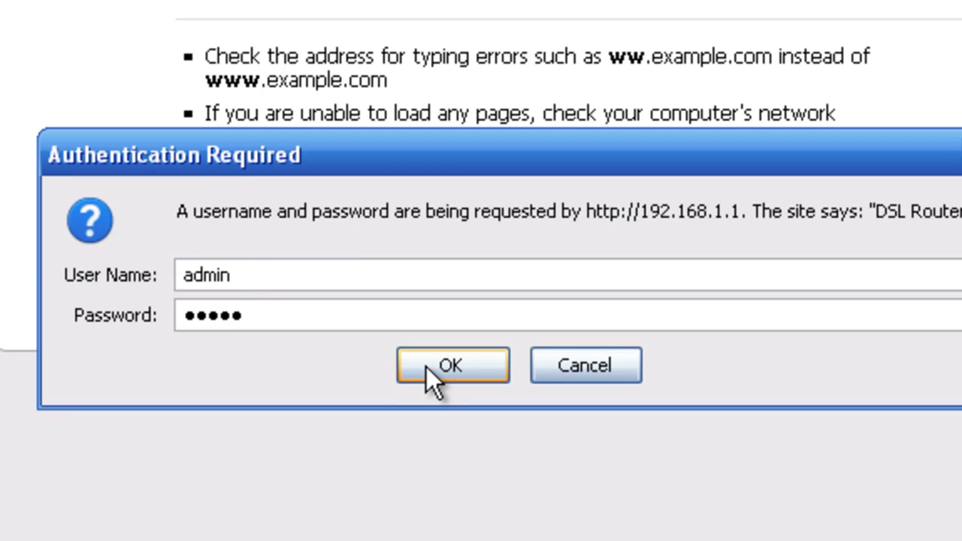
click(451, 366)
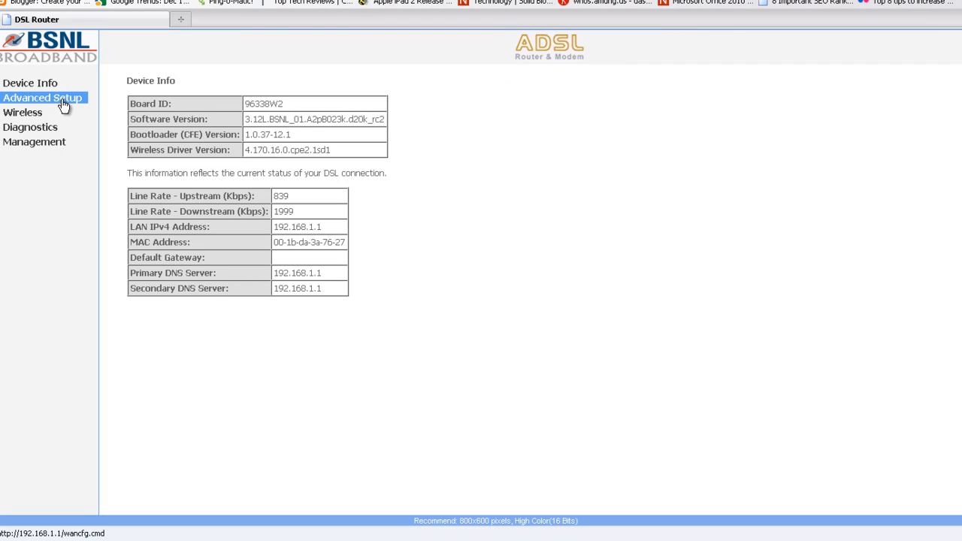
Go to Advanced Setup and edit the 0/0/35 WAN connection.
click(42, 98)
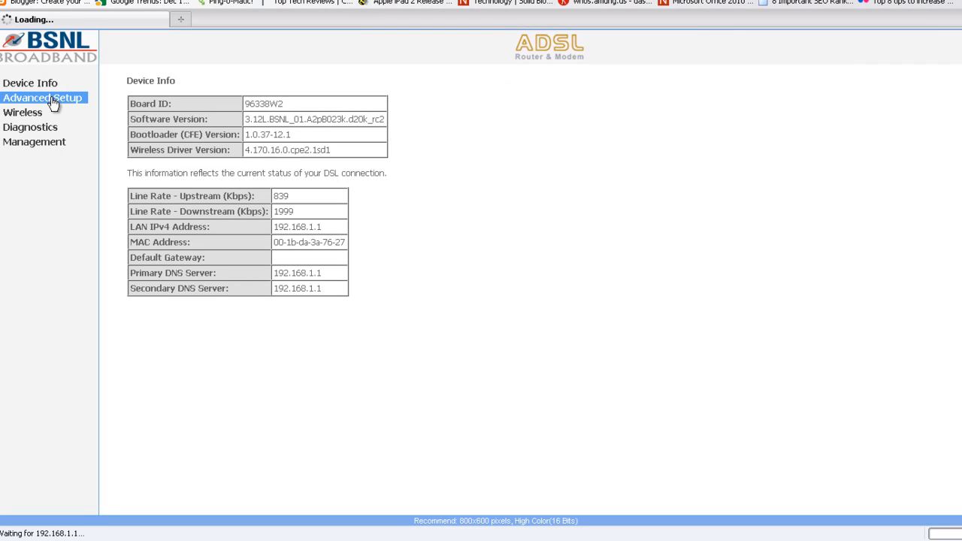
click(42, 98)
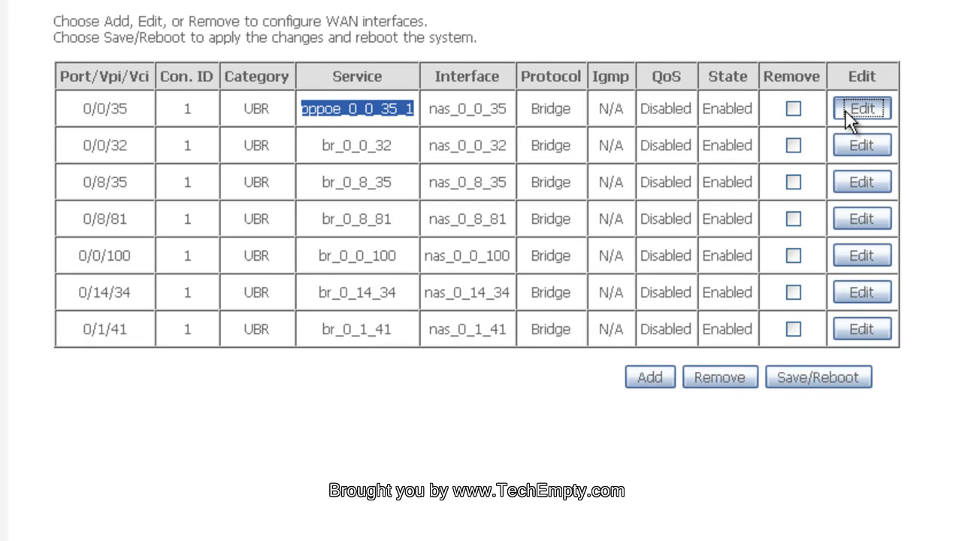
click(863, 108)
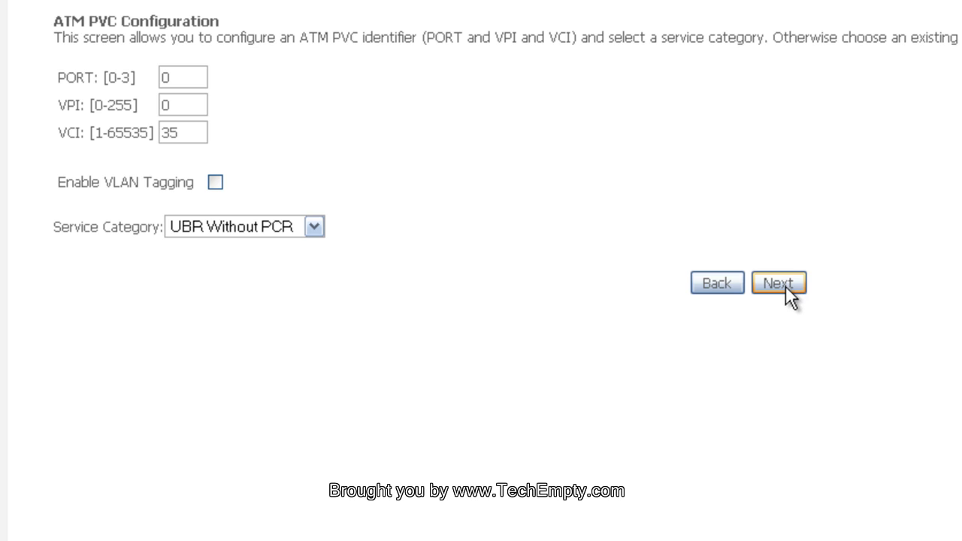
Keep the PVC settings and choose PPP over Ethernet (PPPoE) as the WAN protocol.
click(779, 283)
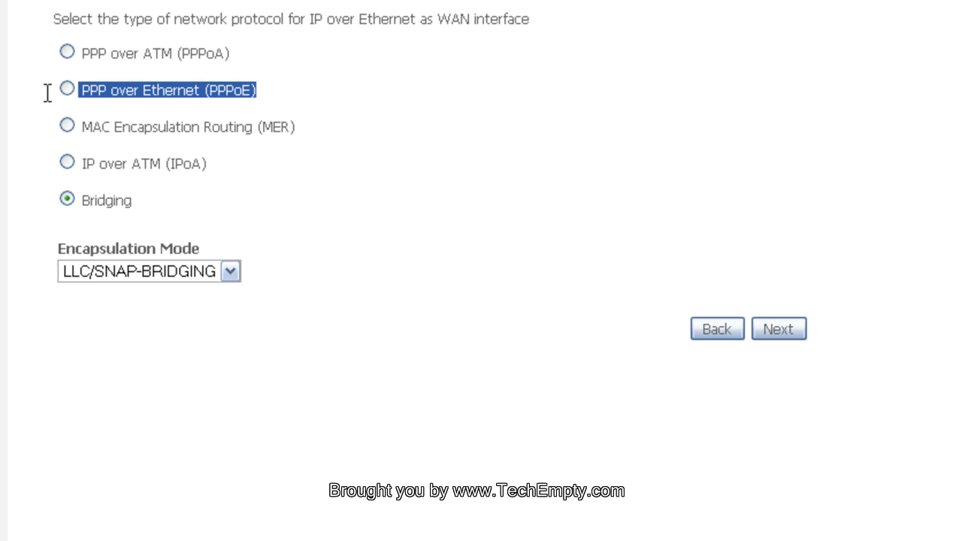
click(66, 91)
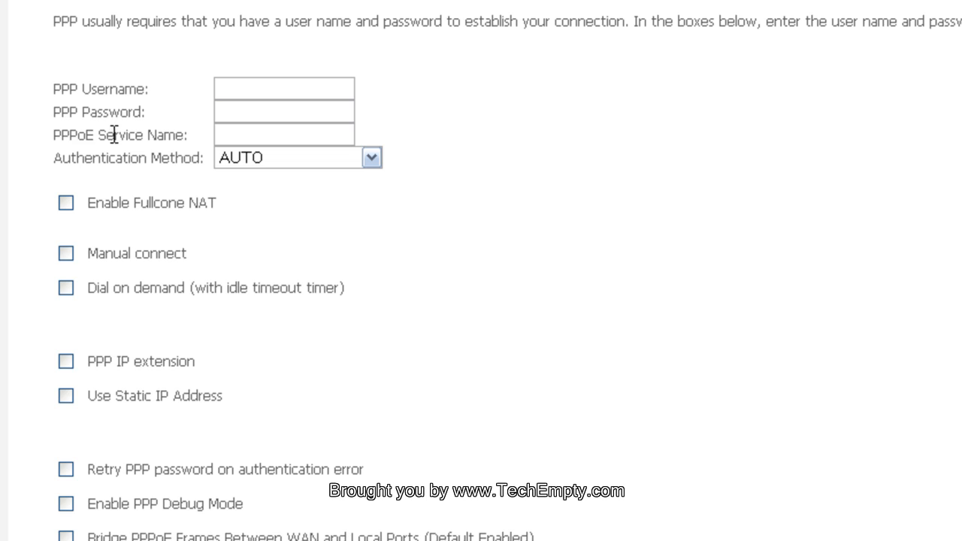
mouse_move(192, 135)
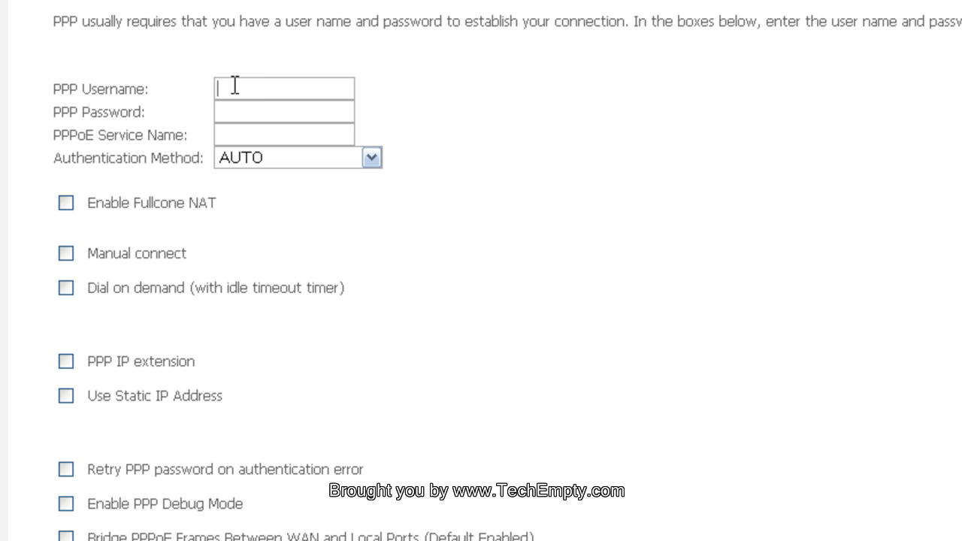
text(username)
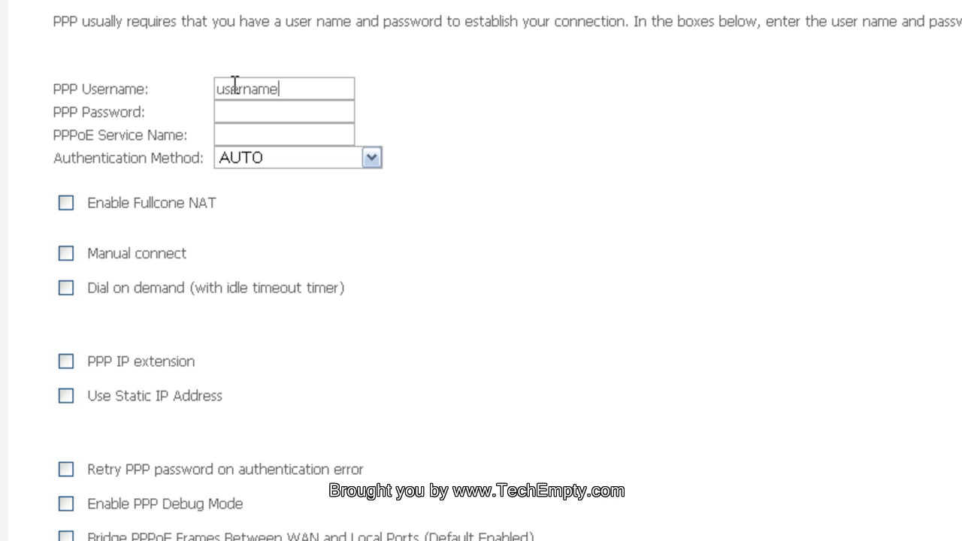
text(@bsnl)
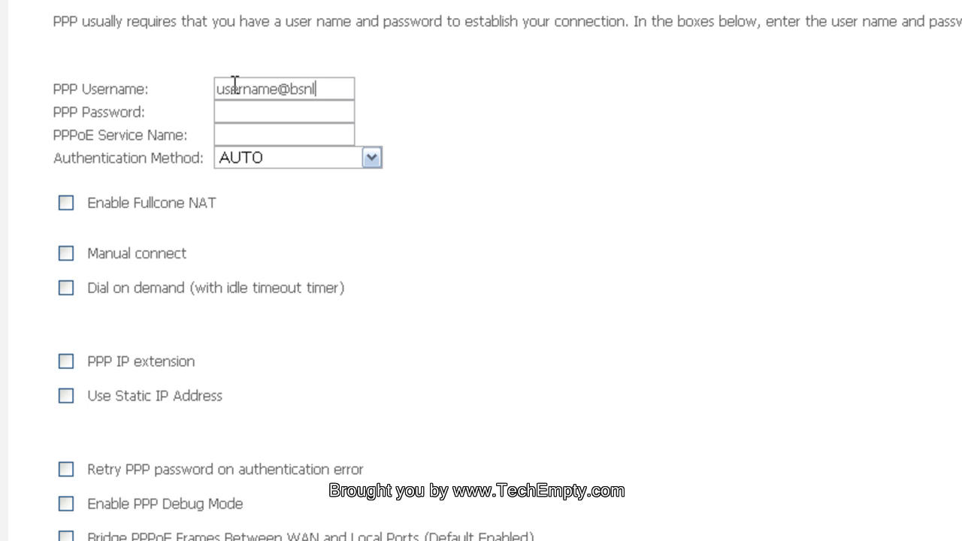
text(.in)
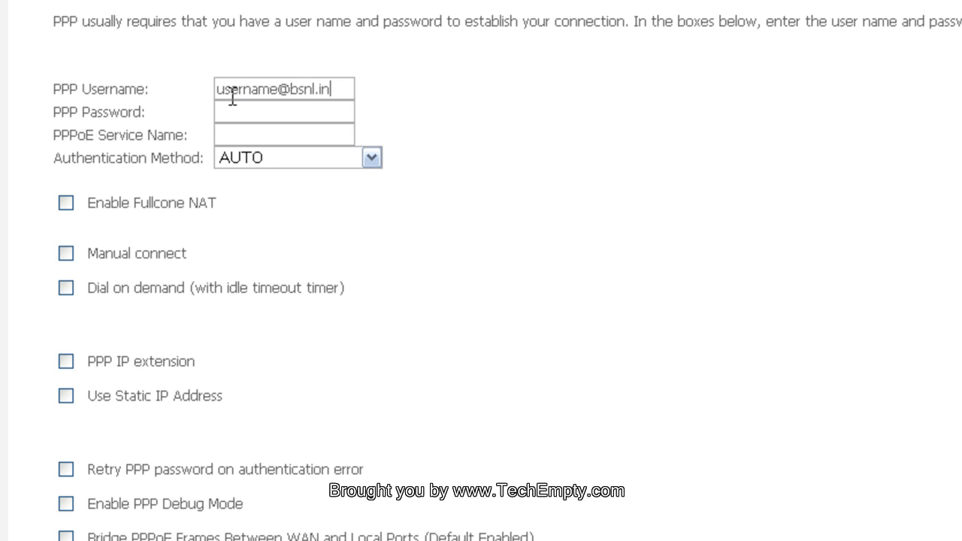
click(284, 111)
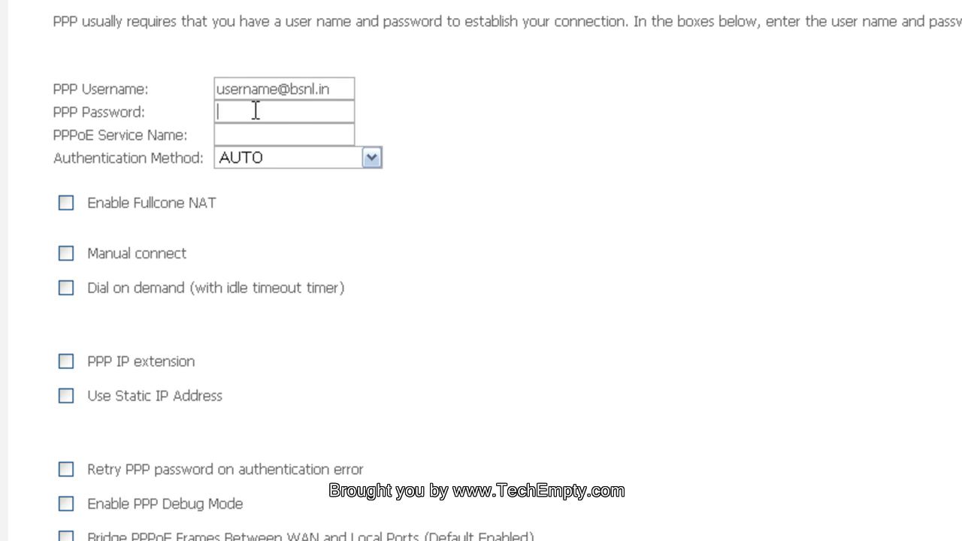
text(•)
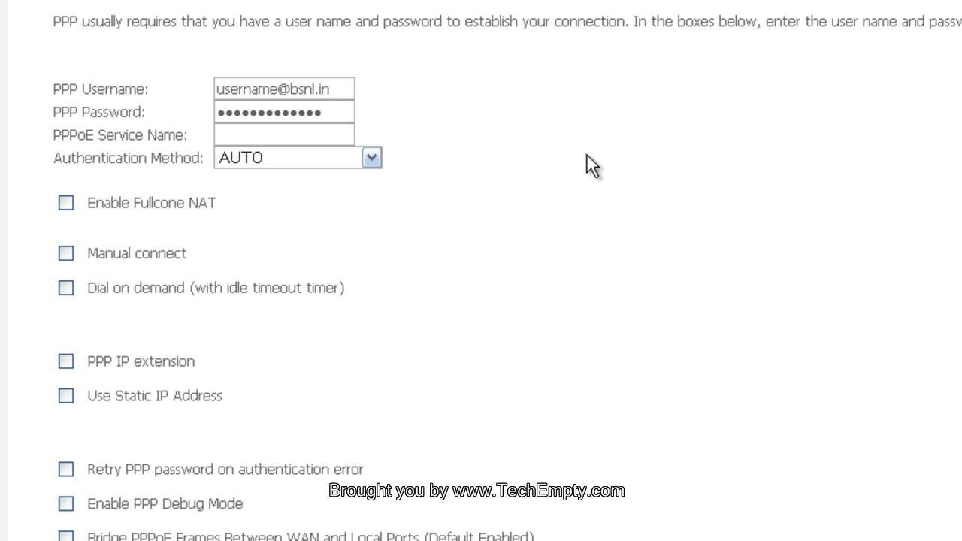
click(283, 135)
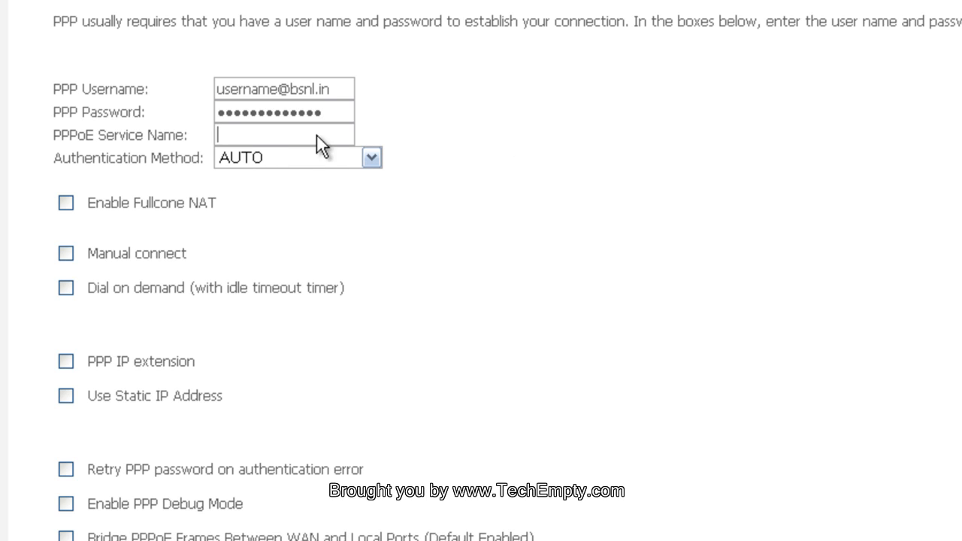
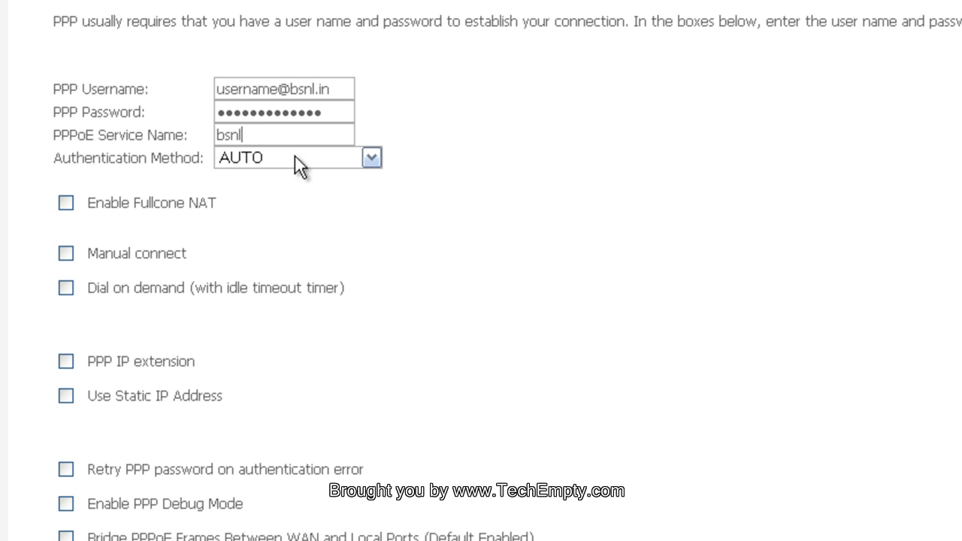
scroll(down, 3)
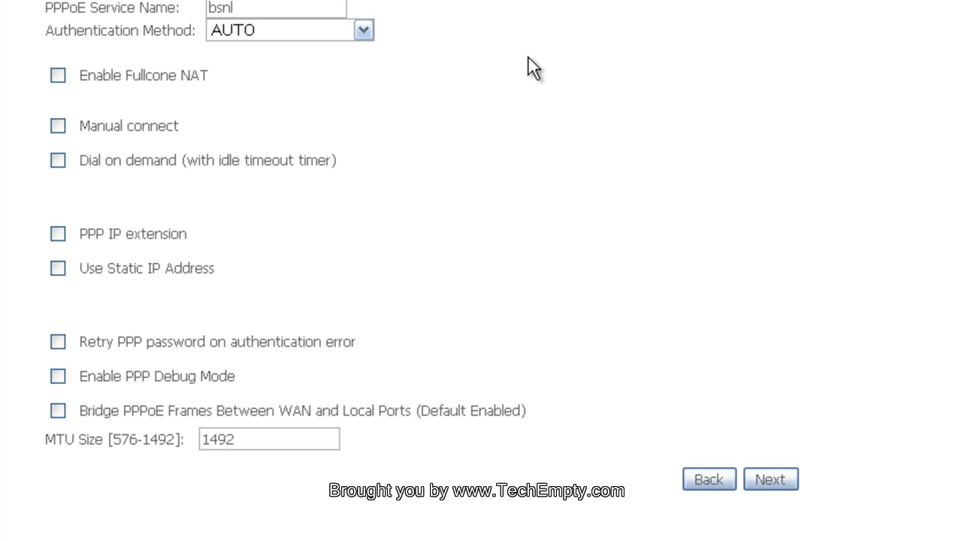
mouse_move(480, 133)
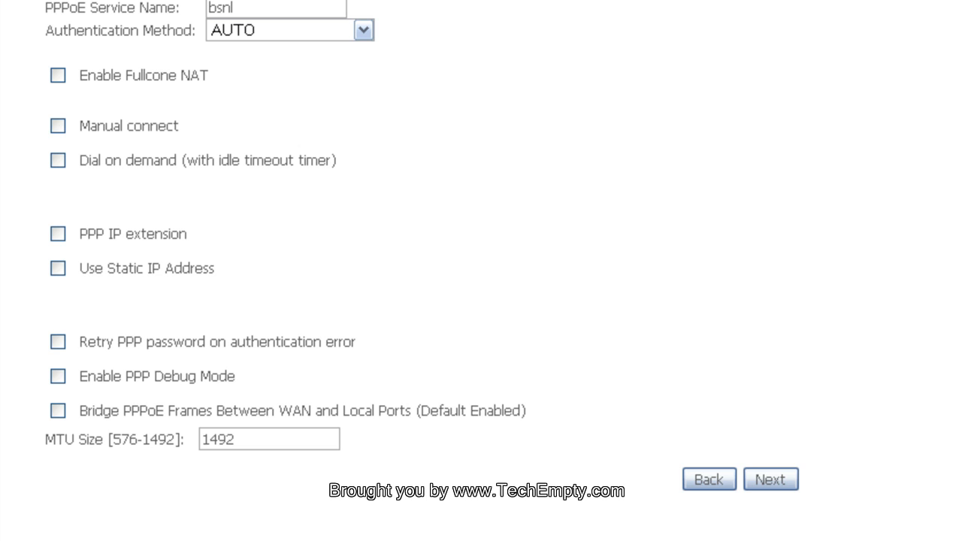
mouse_move(660, 207)
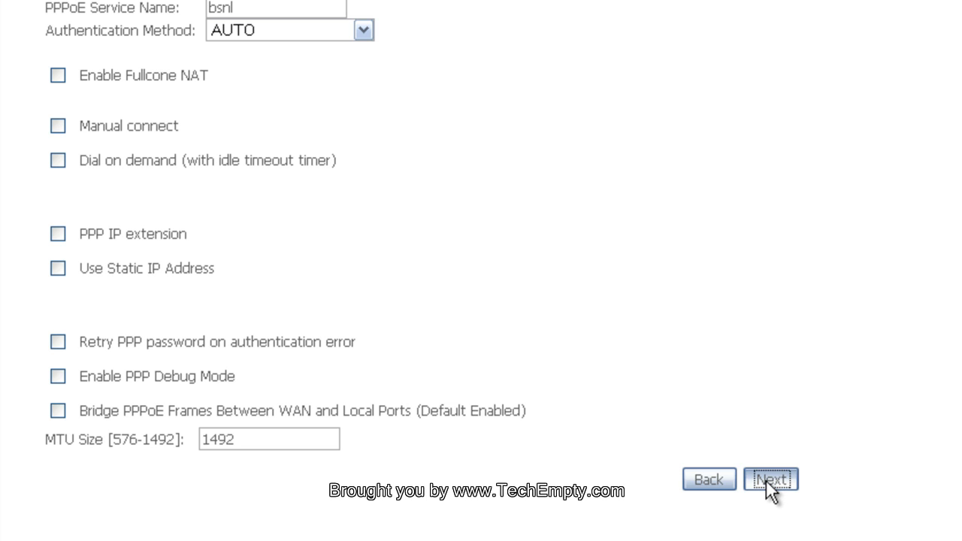
Accept the NAT and WAN service settings, save the PPPoE connection and return to the WAN list.
click(770, 479)
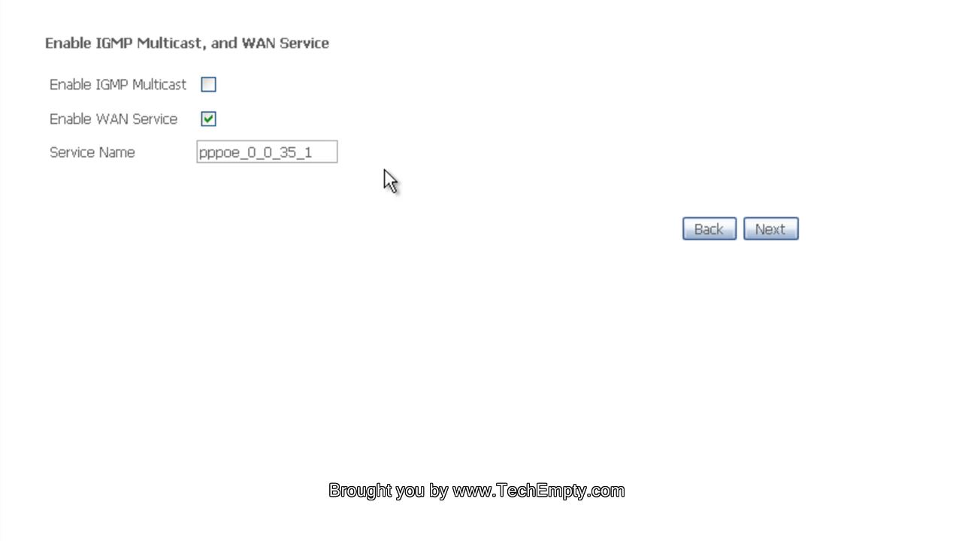
click(770, 228)
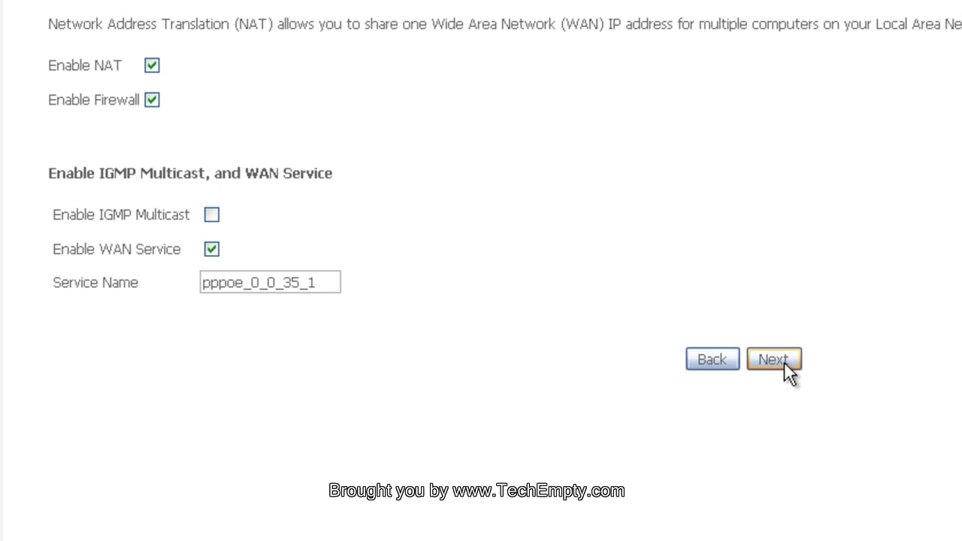
click(773, 358)
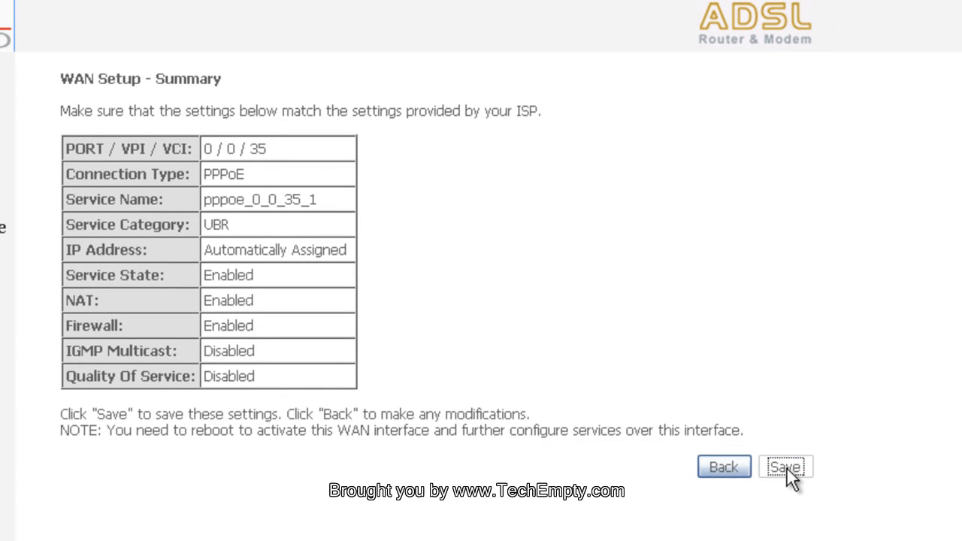
click(785, 466)
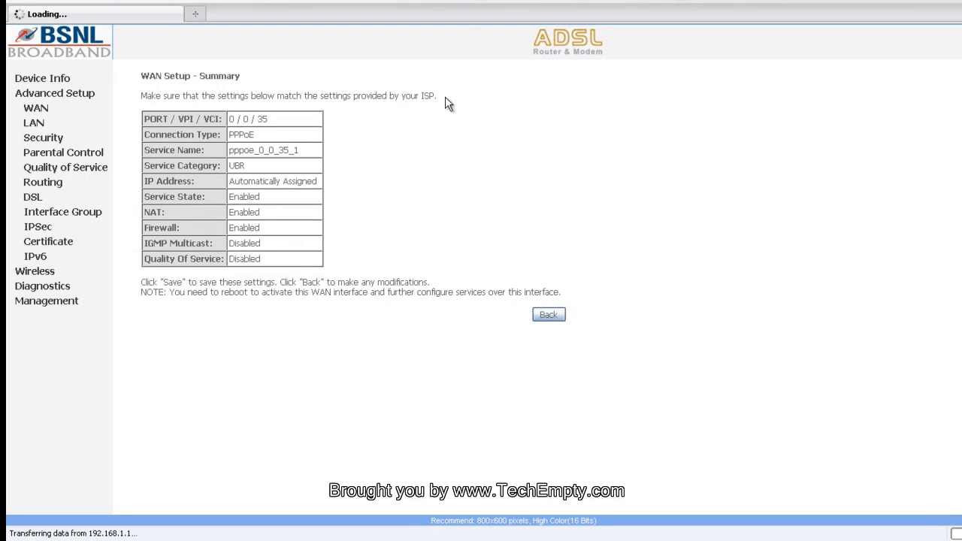
click(547, 314)
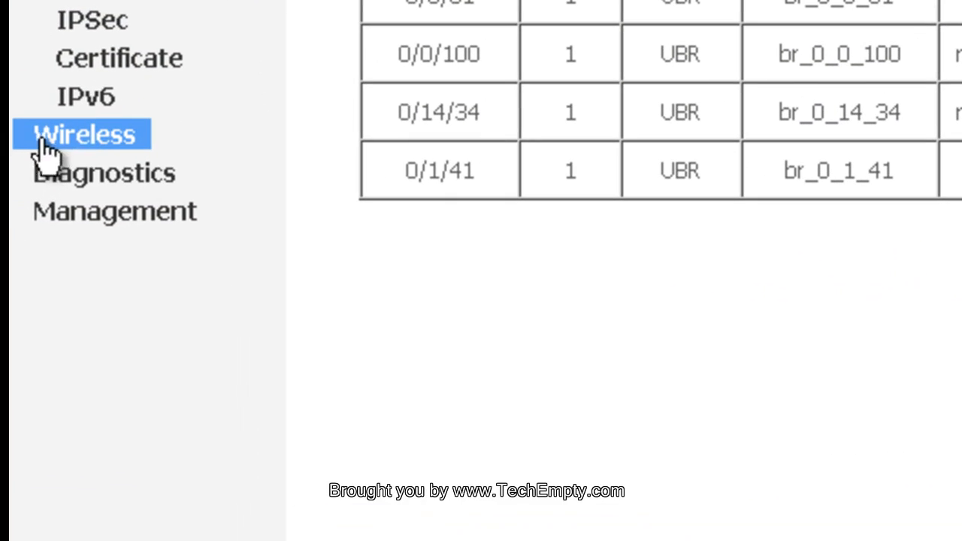
Go to the Wireless security settings page.
click(84, 134)
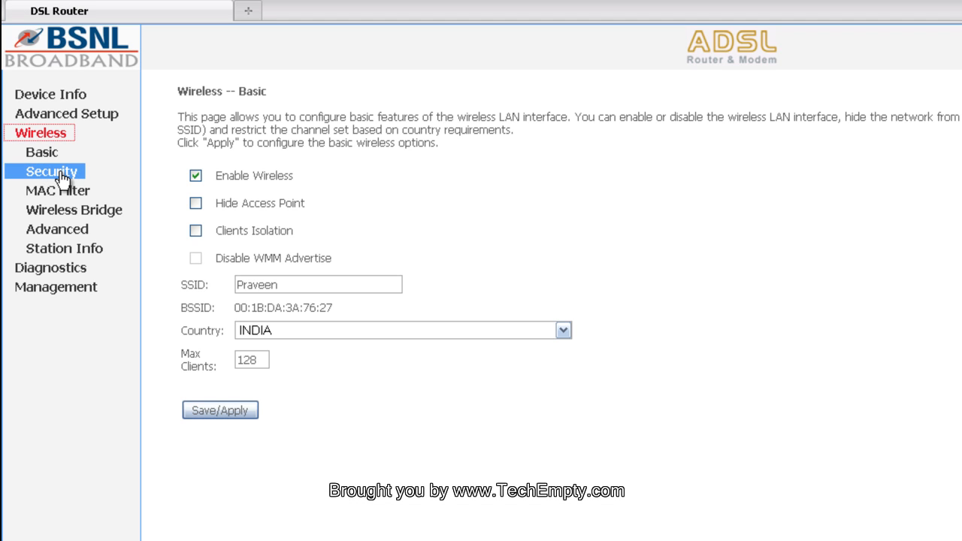
click(51, 171)
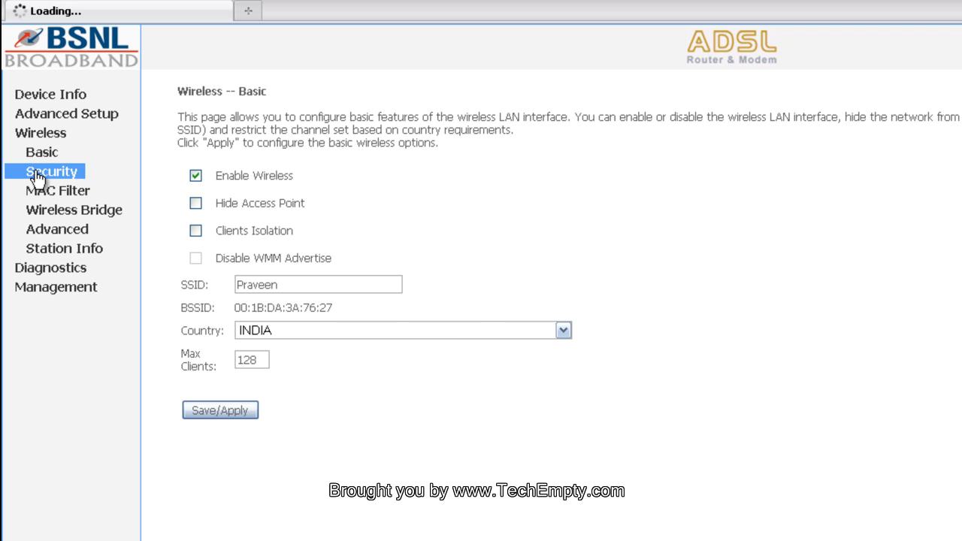
click(51, 171)
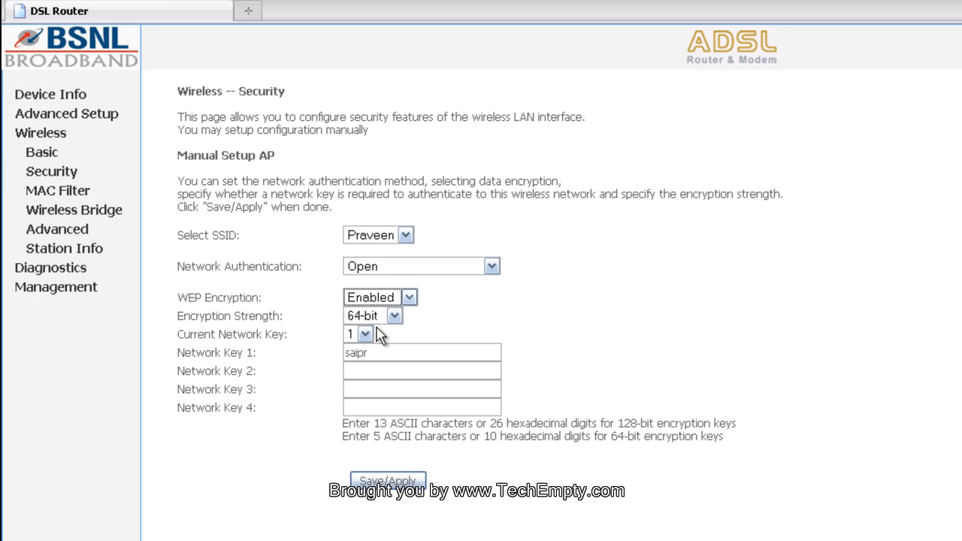
click(373, 316)
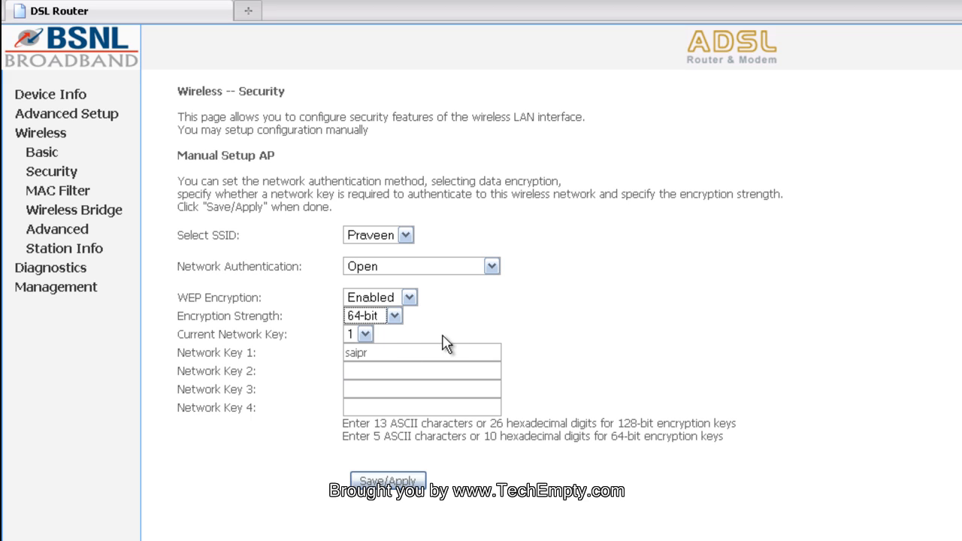
click(367, 334)
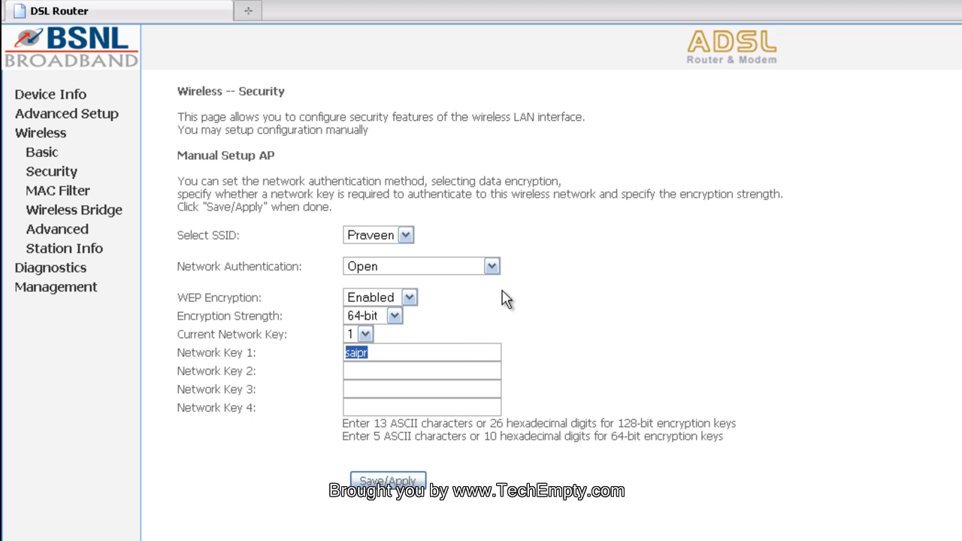
mouse_move(510, 322)
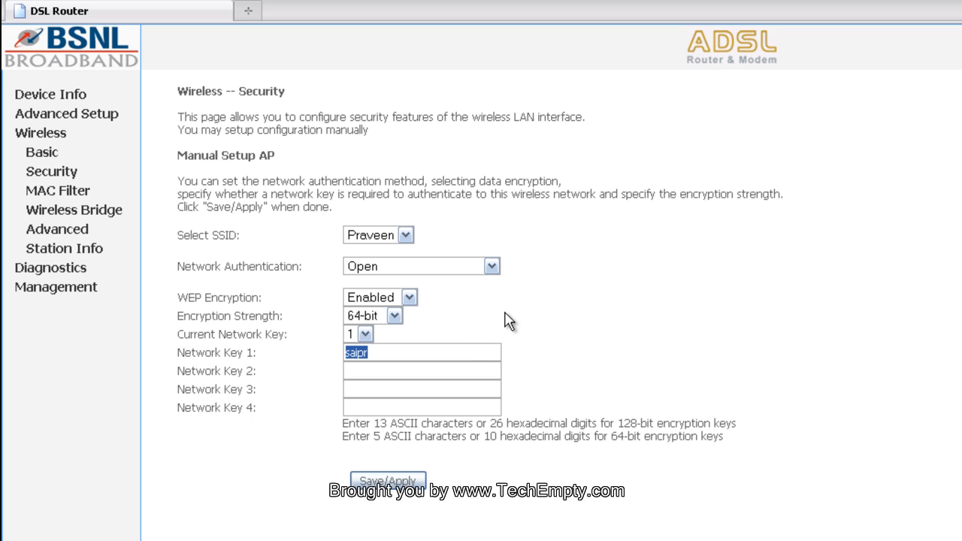
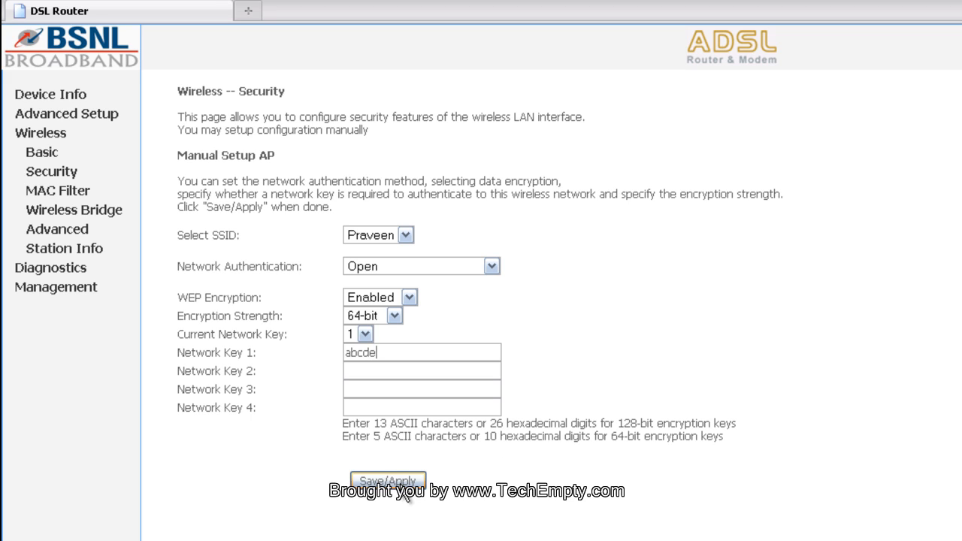
click(388, 482)
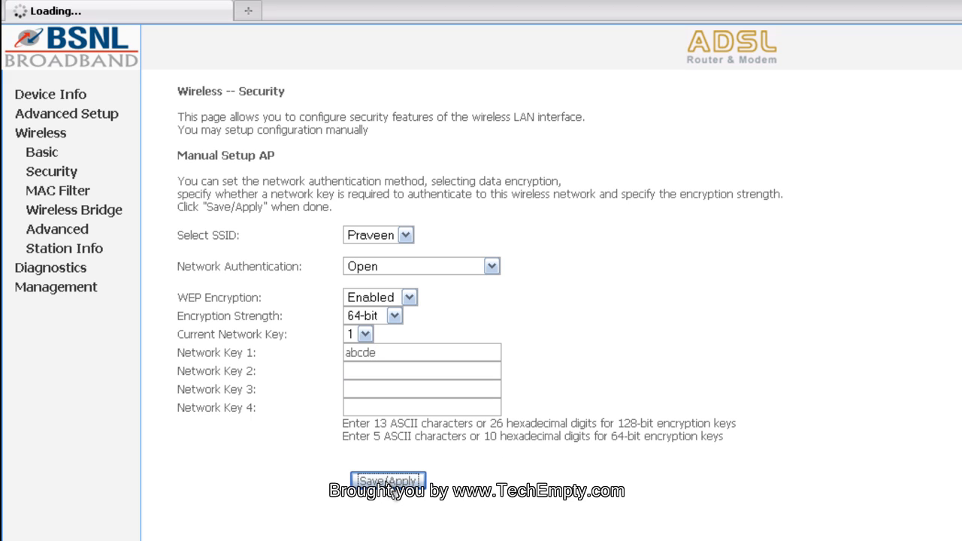
mouse_move(451, 475)
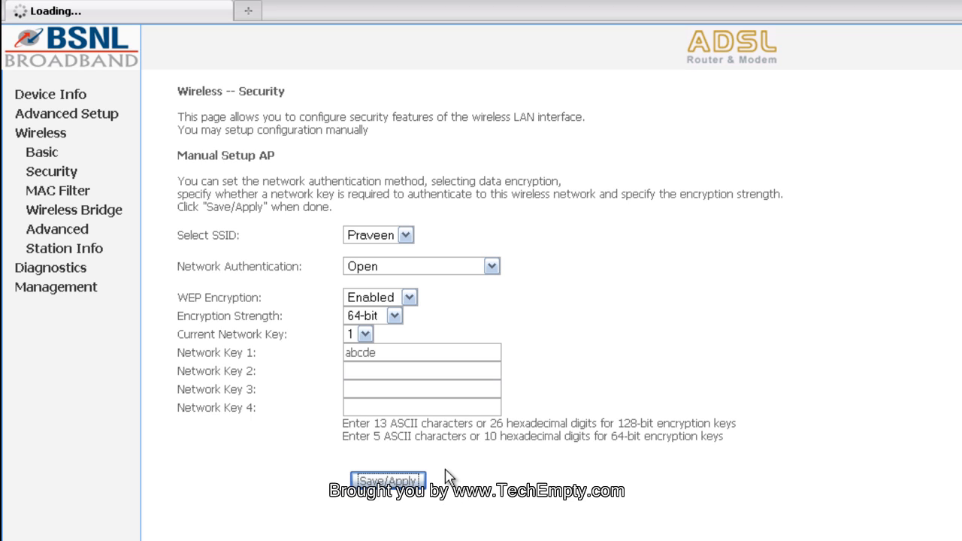
click(388, 482)
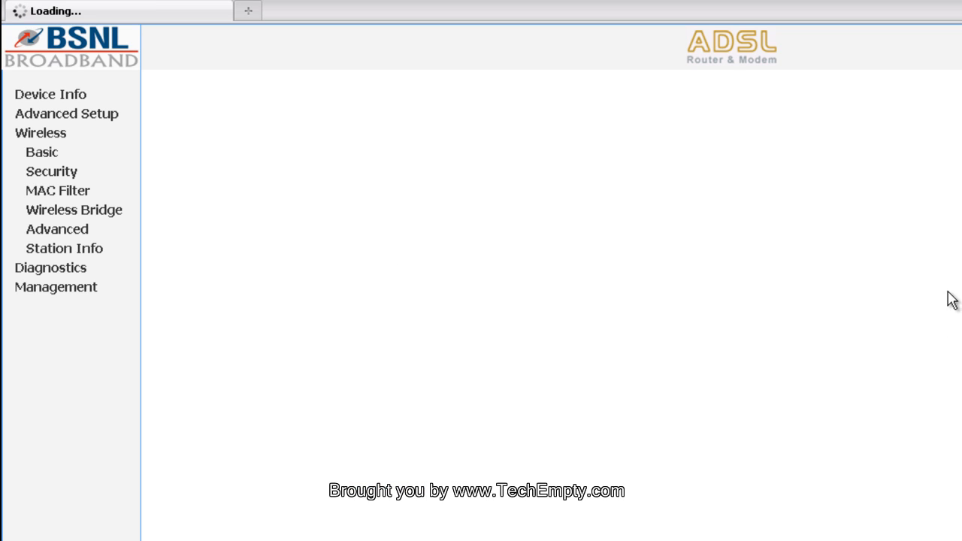
Save the router configuration and reboot it via Management > Save/Reboot.
click(51, 172)
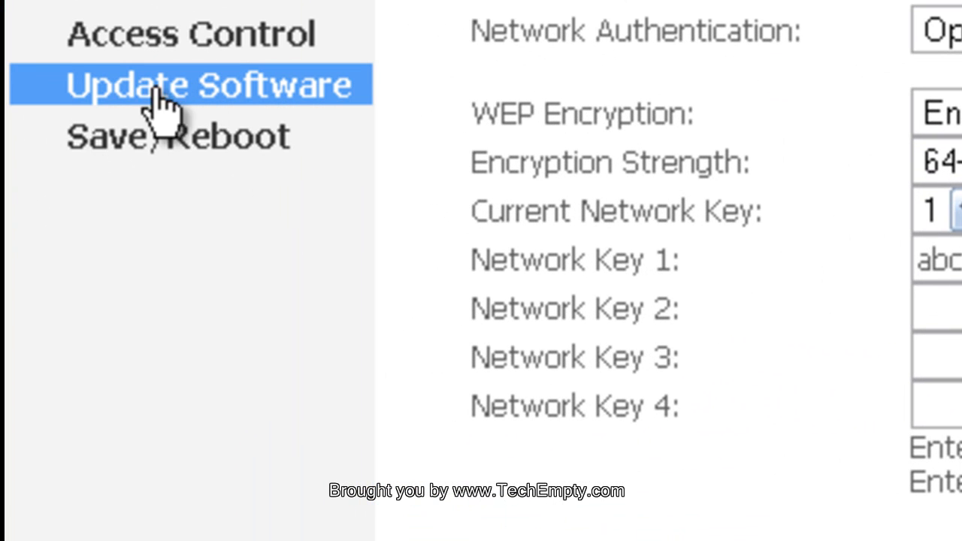
click(178, 136)
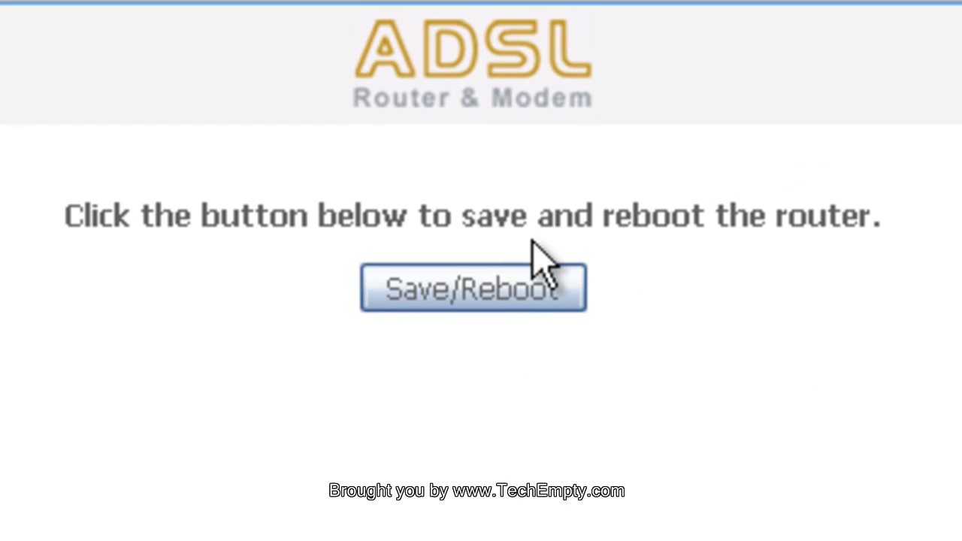
click(473, 288)
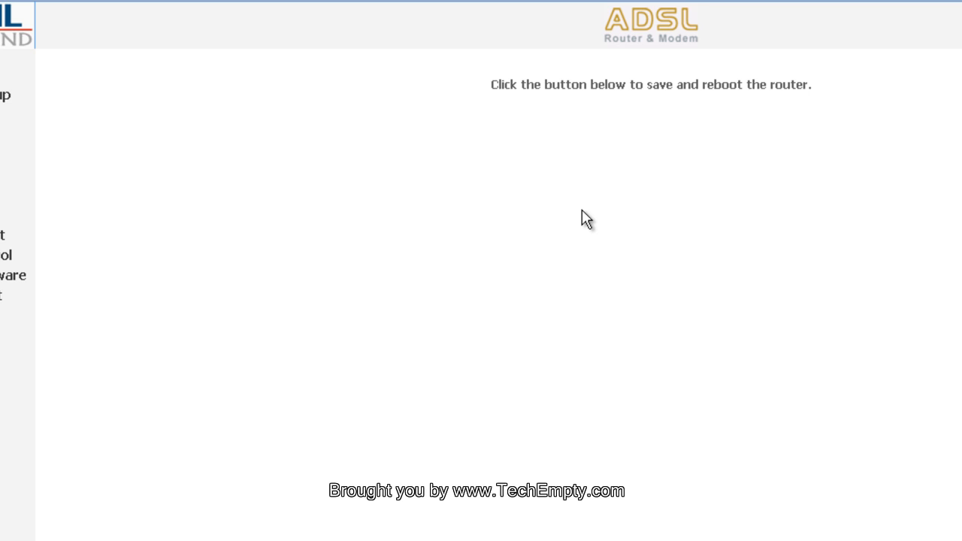
mouse_move(581, 120)
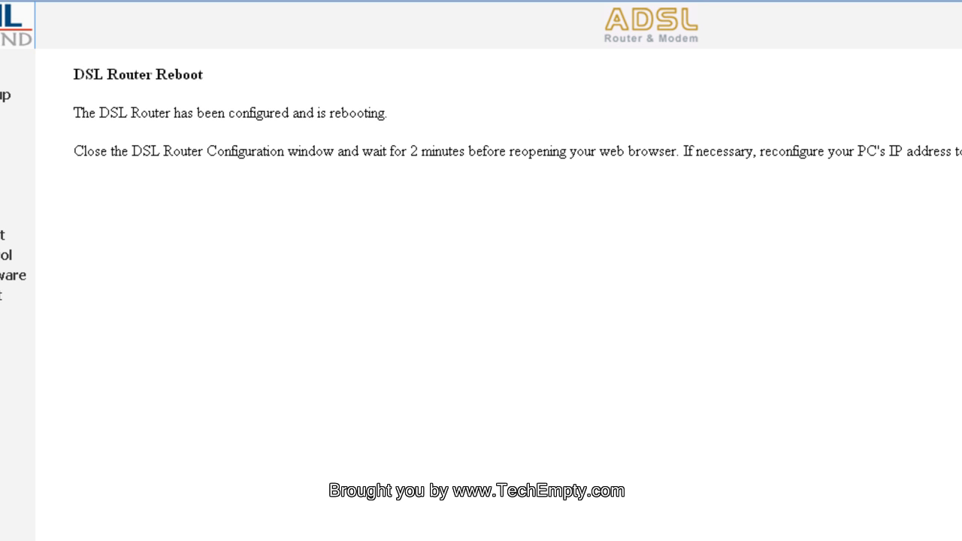
drag(268, 151, 961, 150)
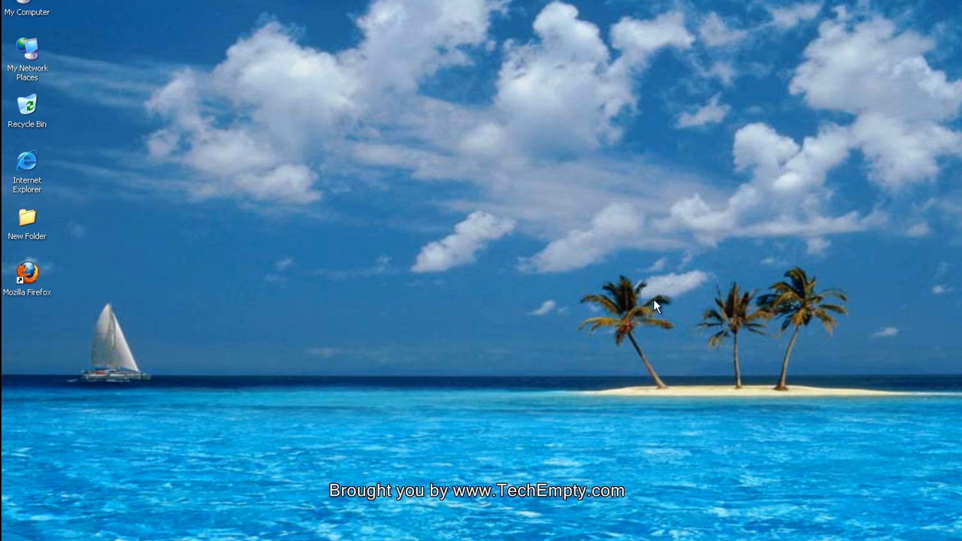
mouse_move(628, 269)
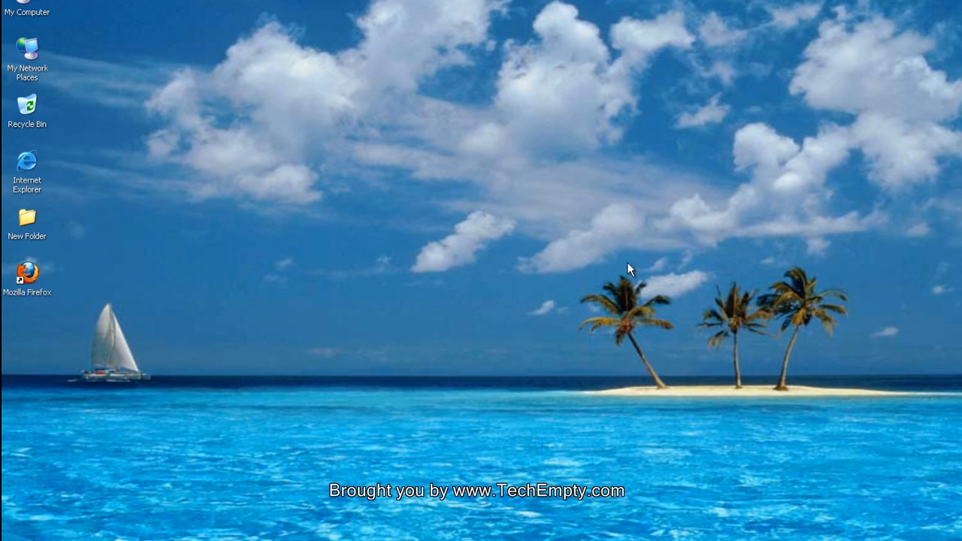
mouse_move(187, 304)
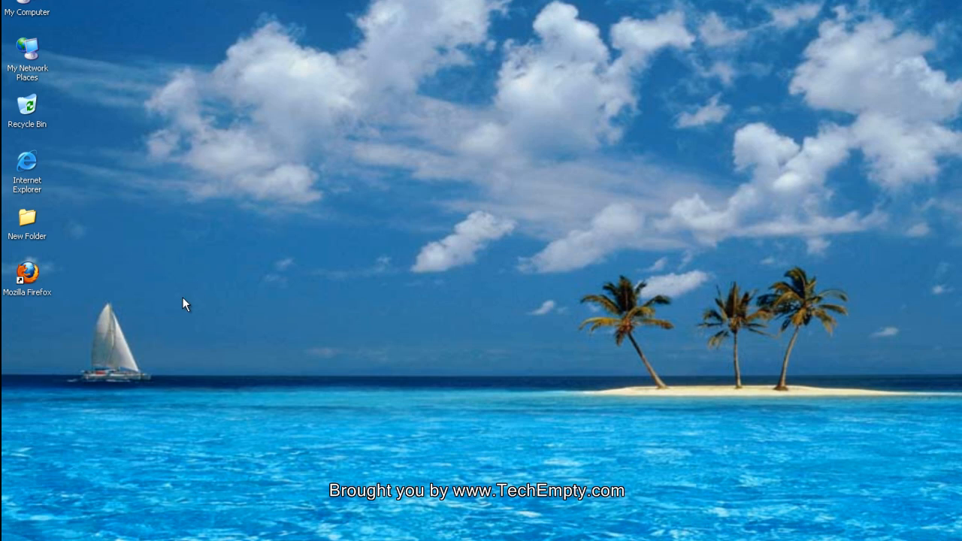
mouse_move(200, 319)
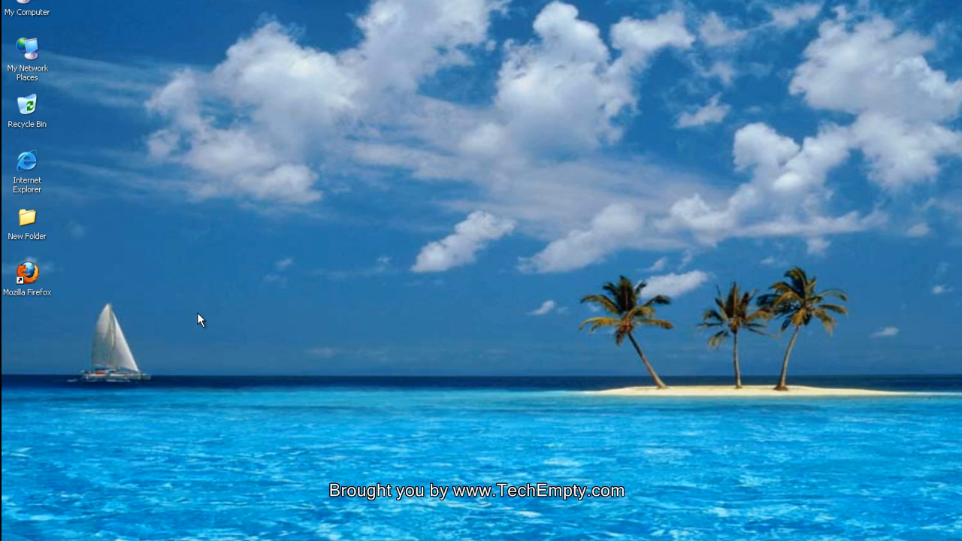
mouse_move(174, 312)
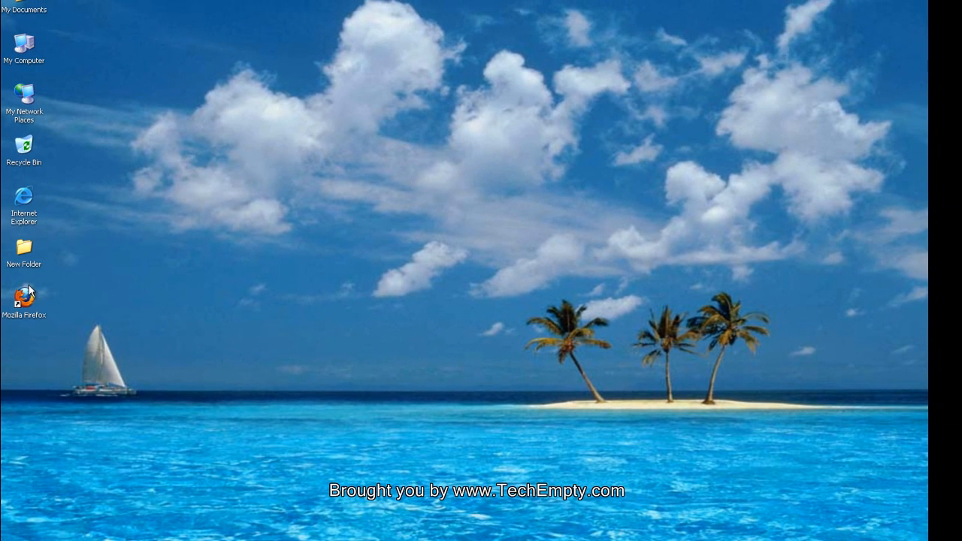
mouse_move(98, 278)
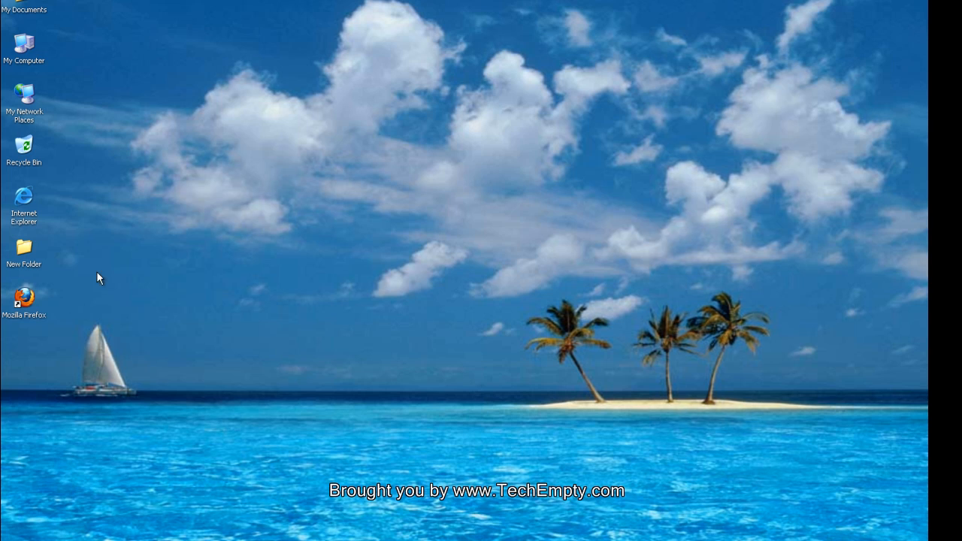
mouse_move(36, 113)
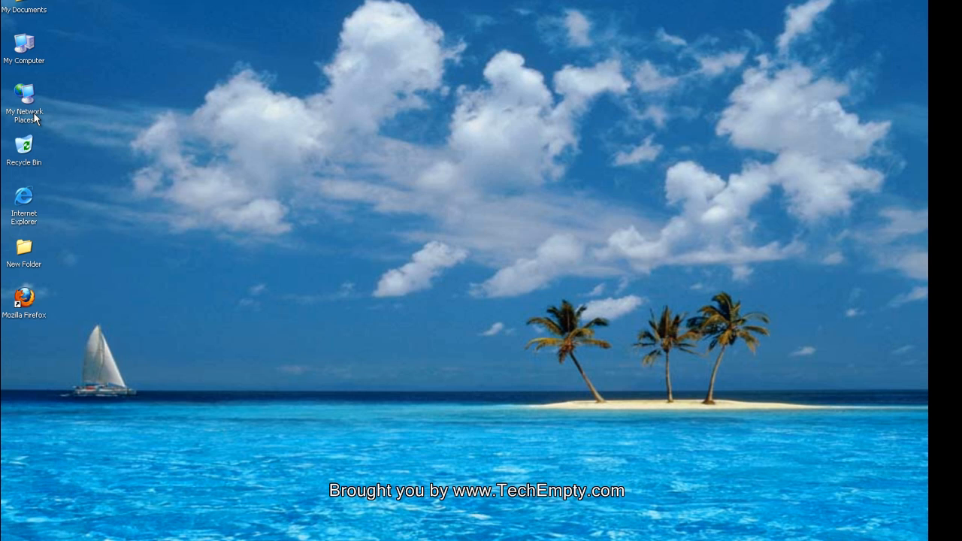
right_click(24, 93)
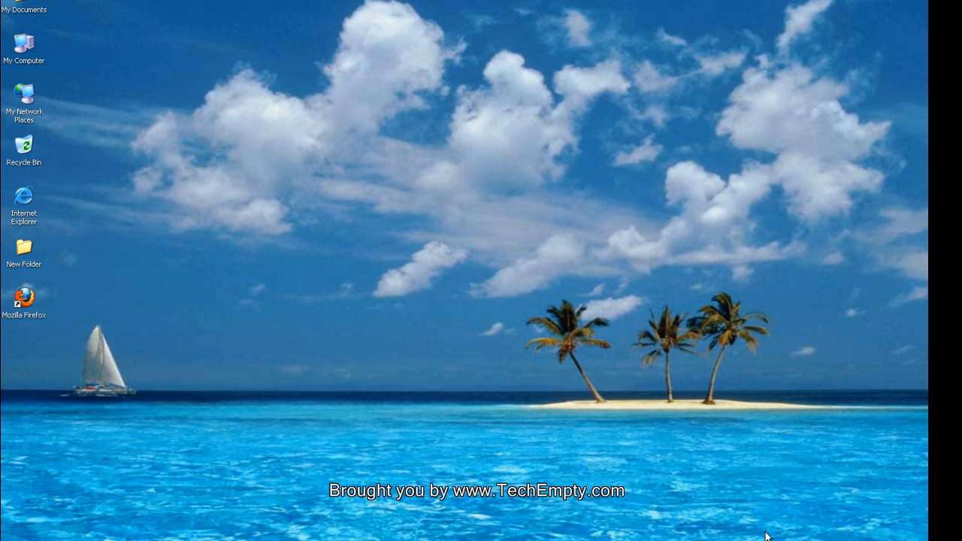
mouse_move(505, 346)
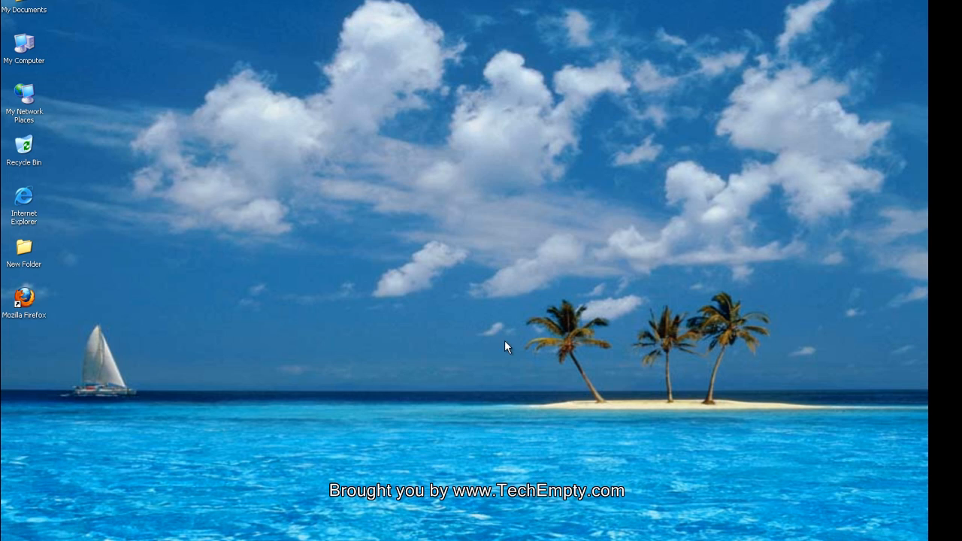
mouse_move(796, 524)
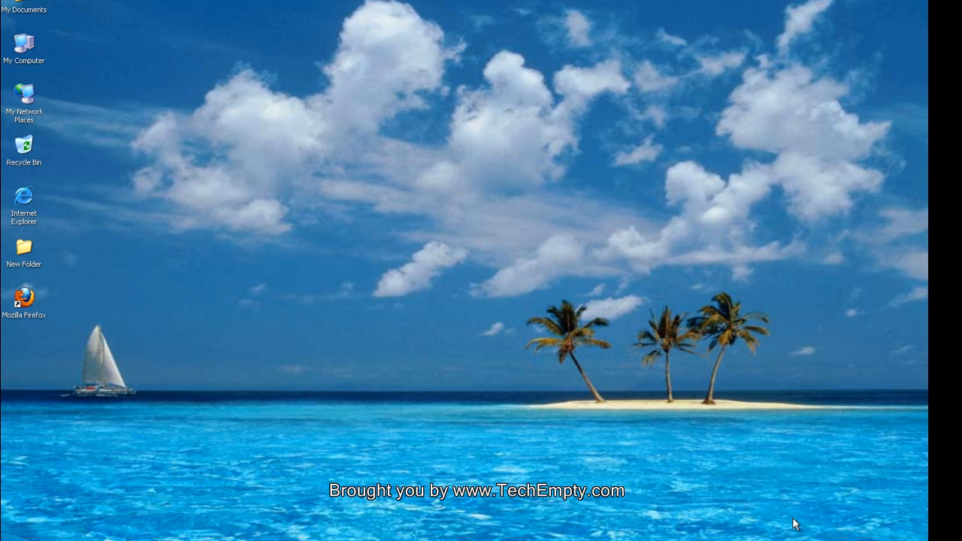
mouse_move(685, 457)
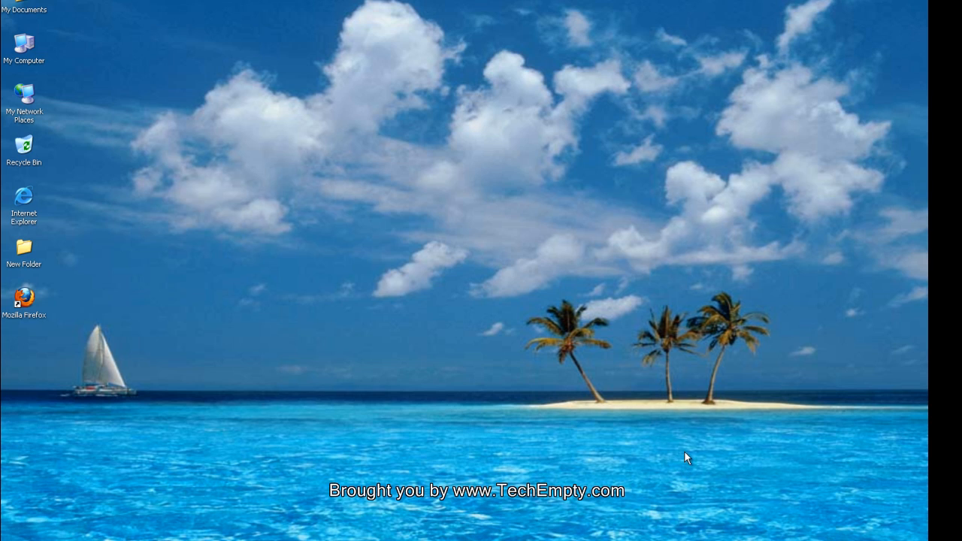
mouse_move(758, 451)
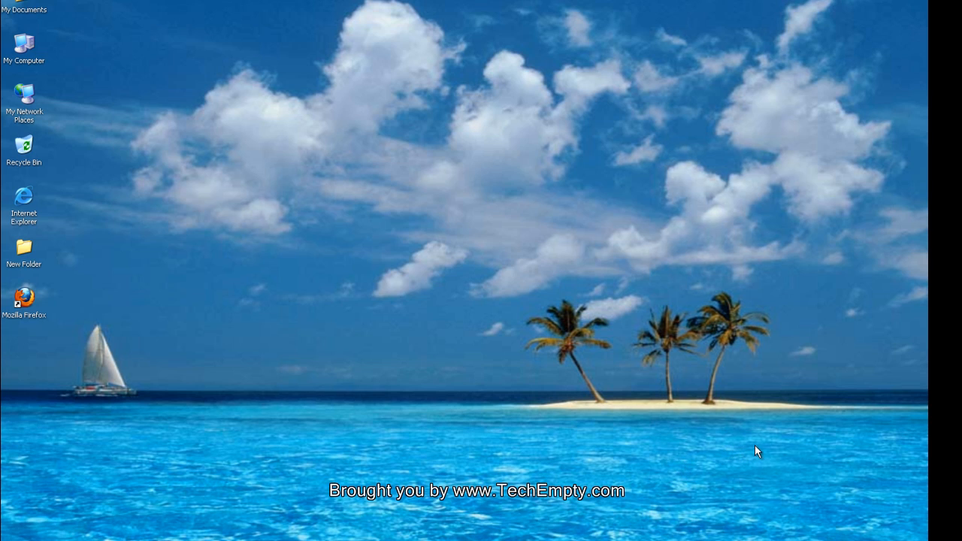
mouse_move(705, 446)
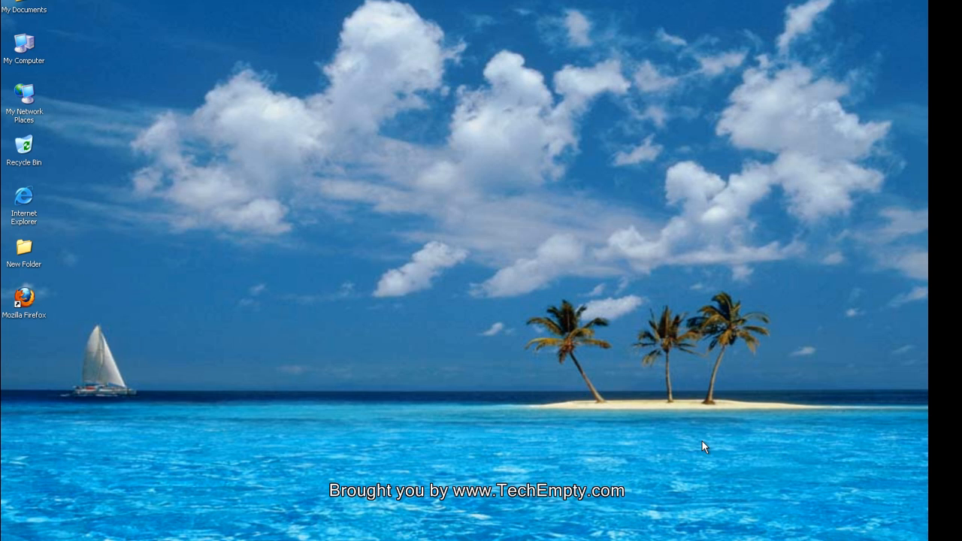
mouse_move(664, 478)
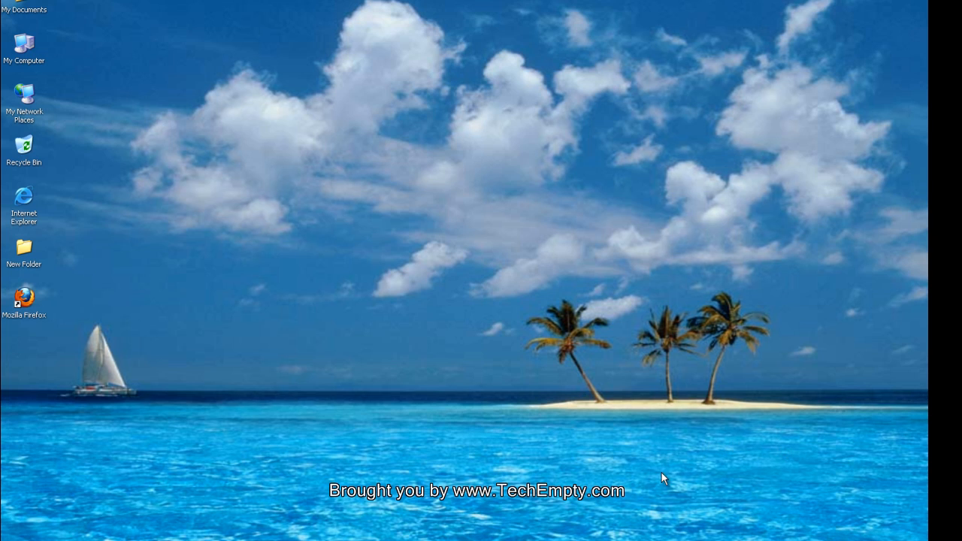
mouse_move(24, 163)
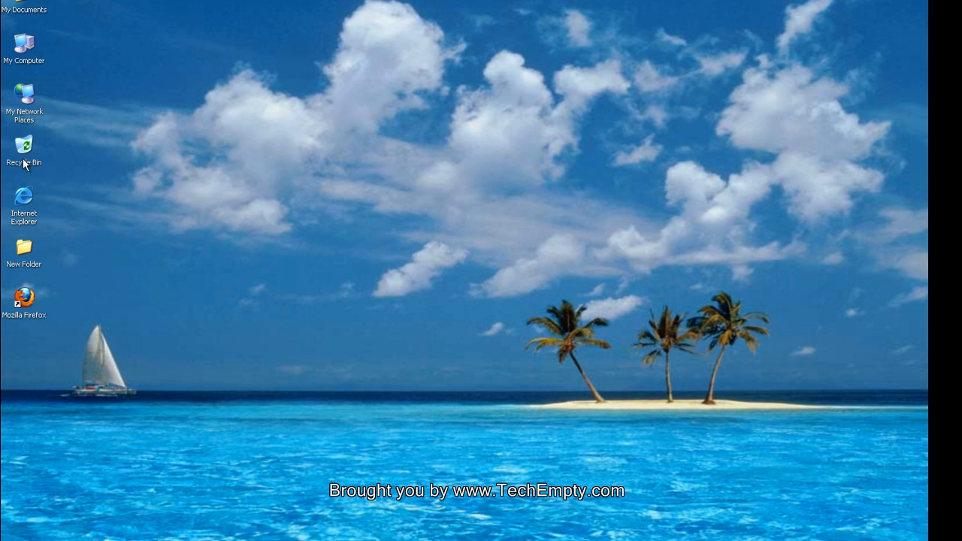
Reach Network Connections from My Network Places and select Local Area Connection to check its status.
right_click(24, 98)
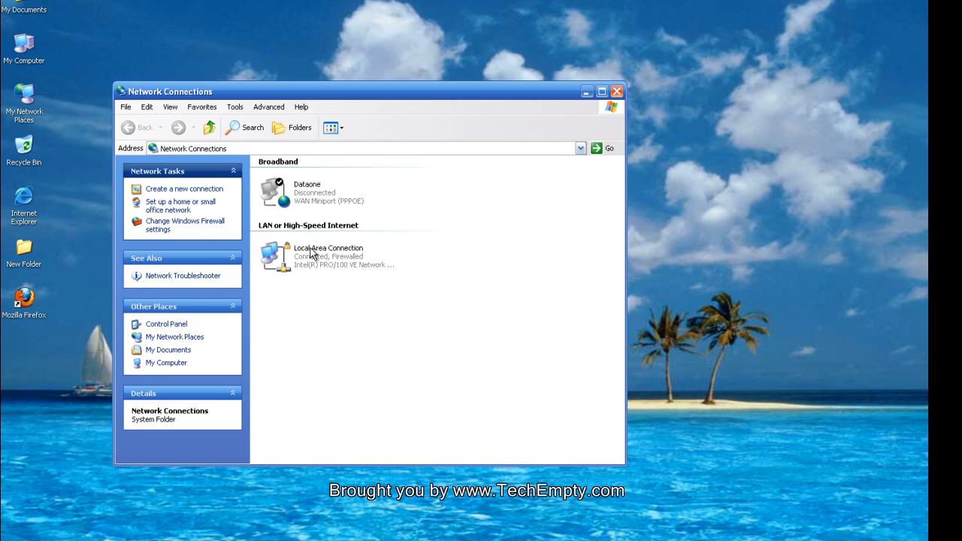
click(328, 256)
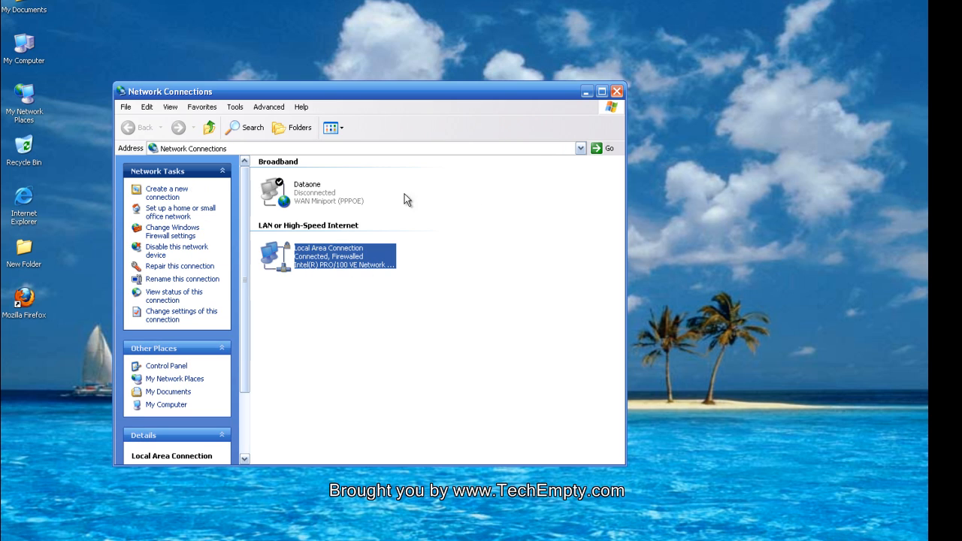